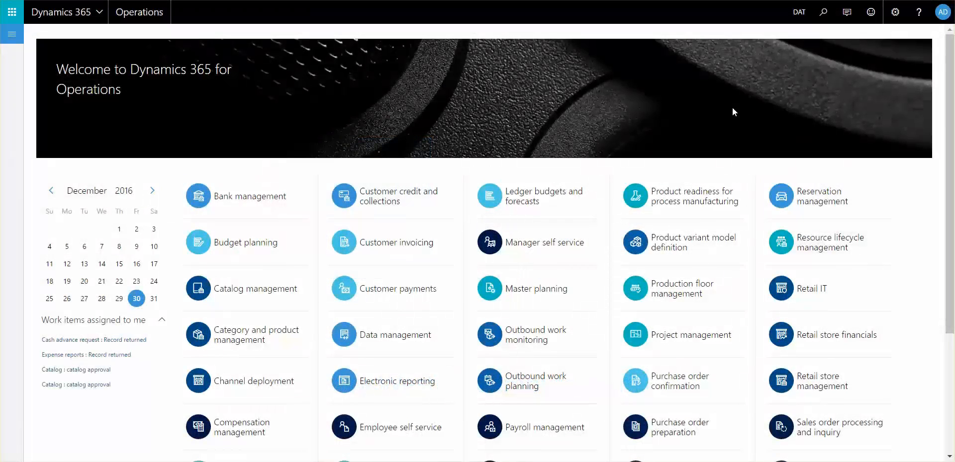
mouse_move(747, 106)
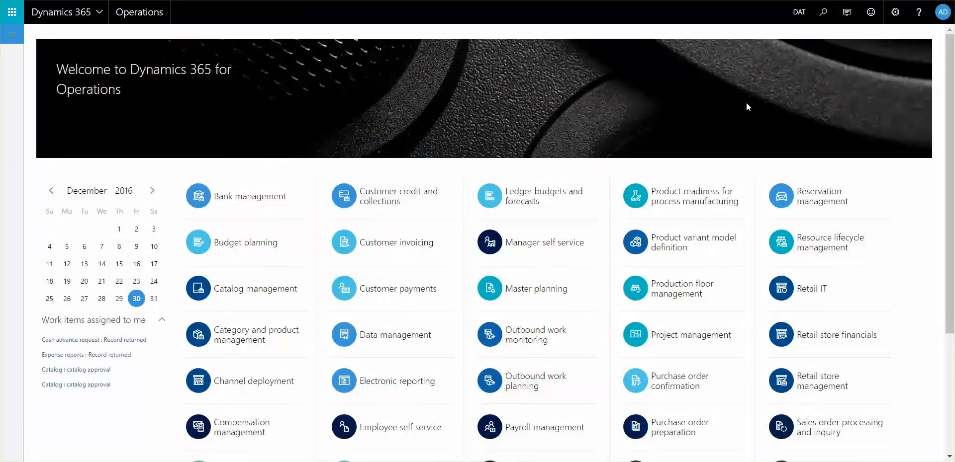
mouse_move(788, 121)
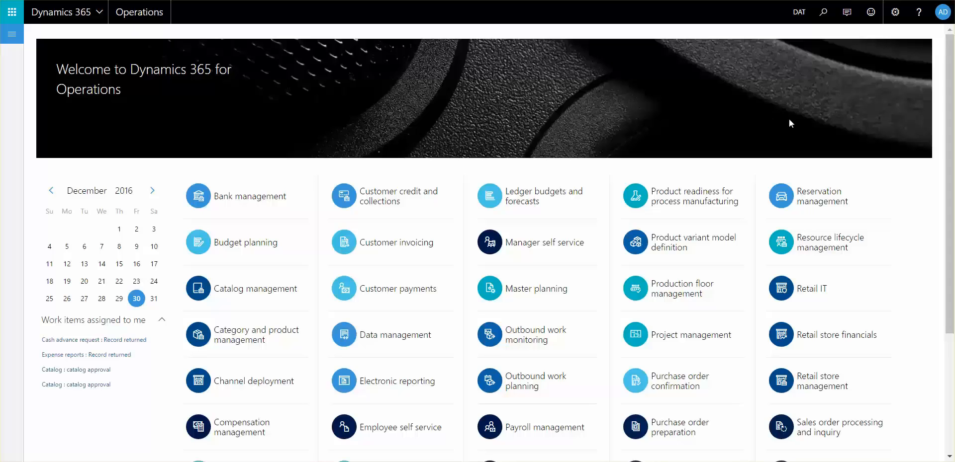
mouse_move(657, 104)
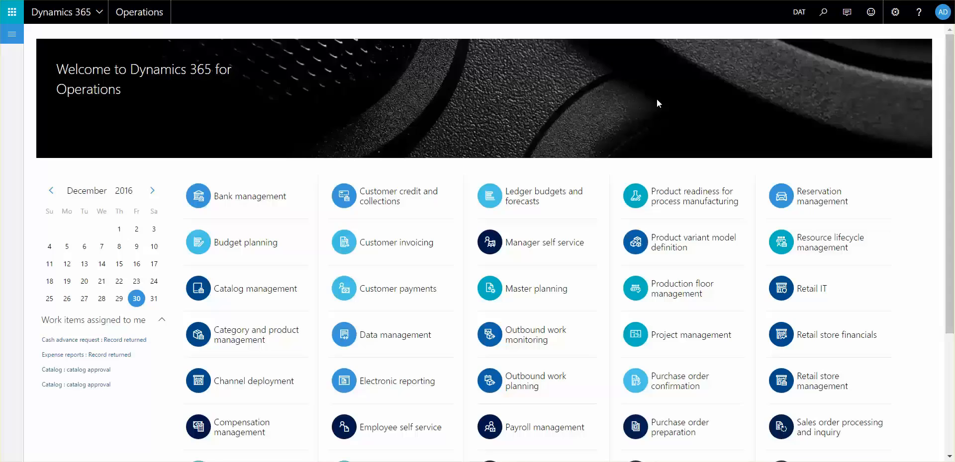
mouse_move(494, 150)
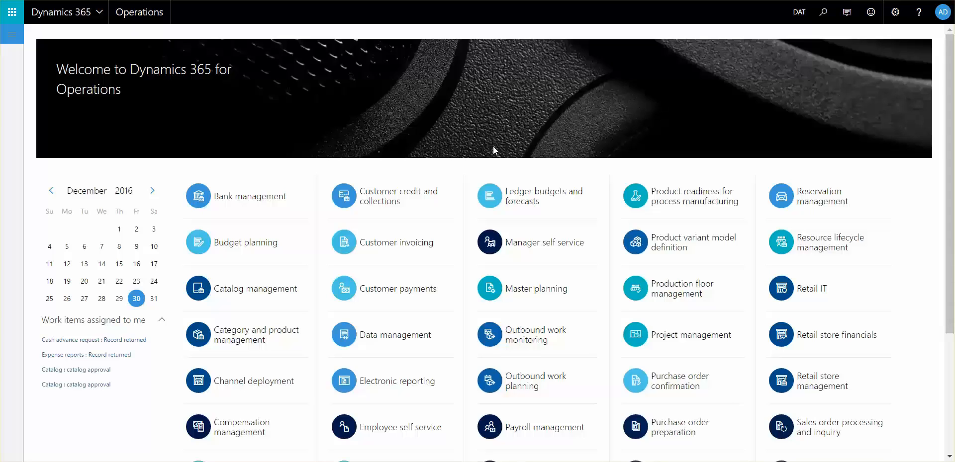
mouse_move(506, 151)
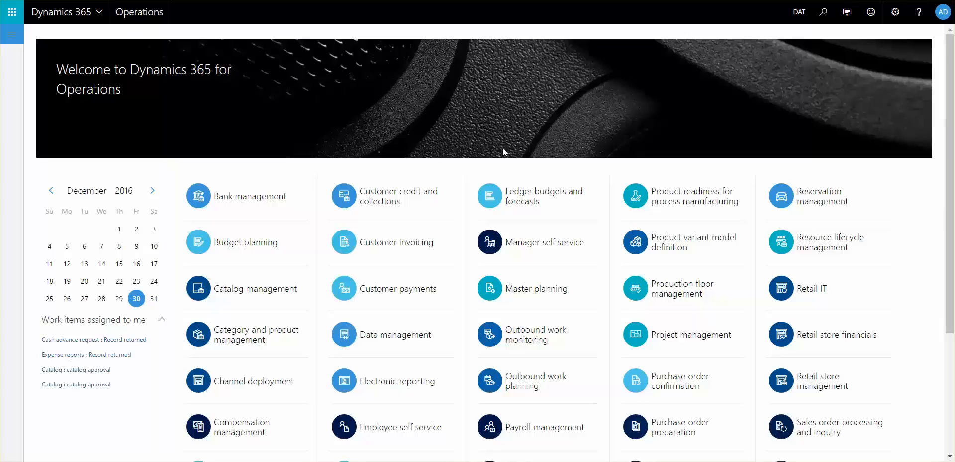
mouse_move(257, 81)
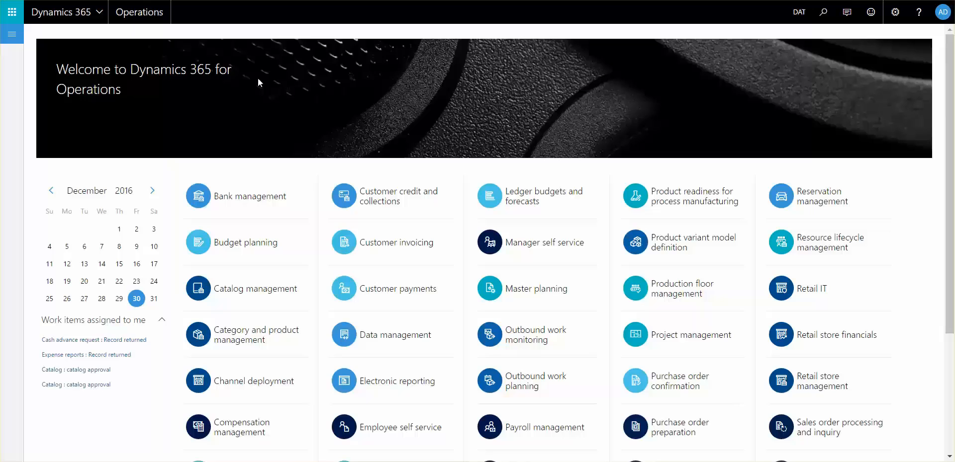
mouse_move(12, 69)
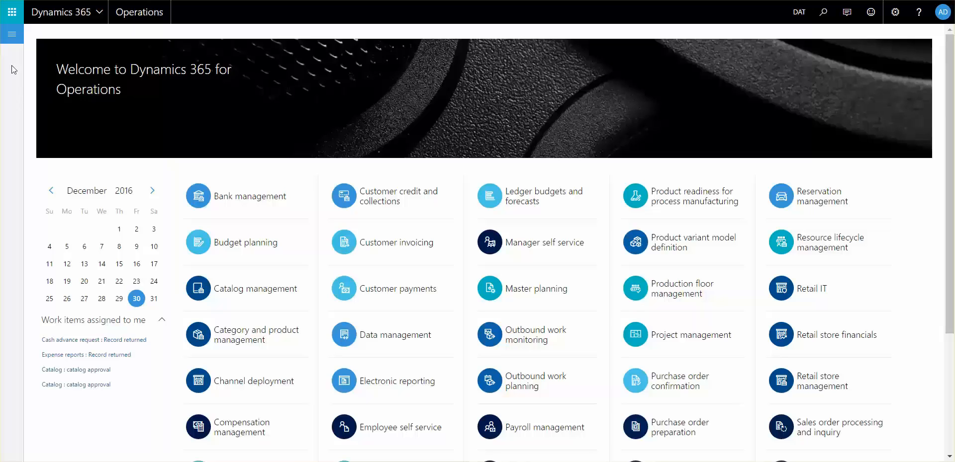
Go to Product information management > Products > Product configuration models
click(12, 33)
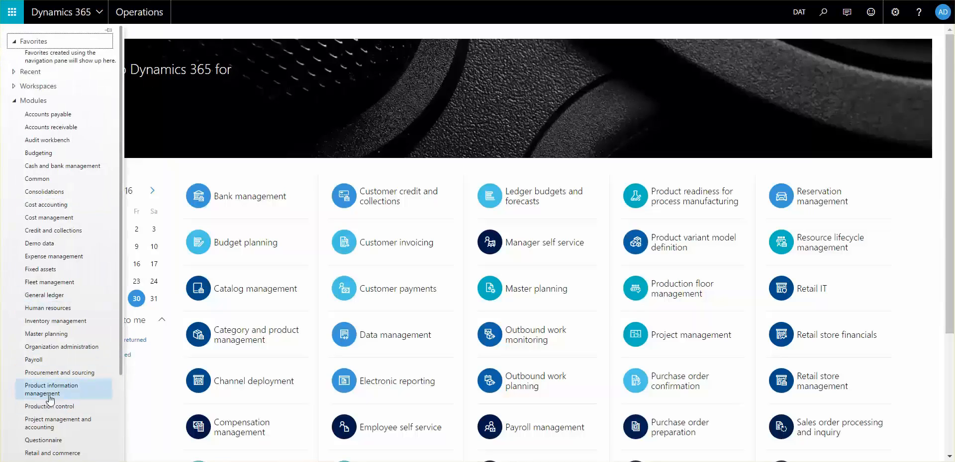
click(52, 389)
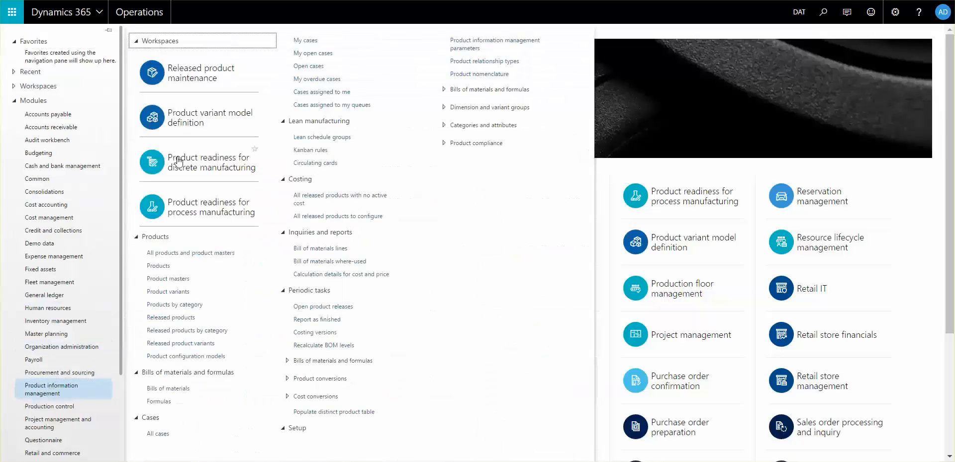
click(185, 357)
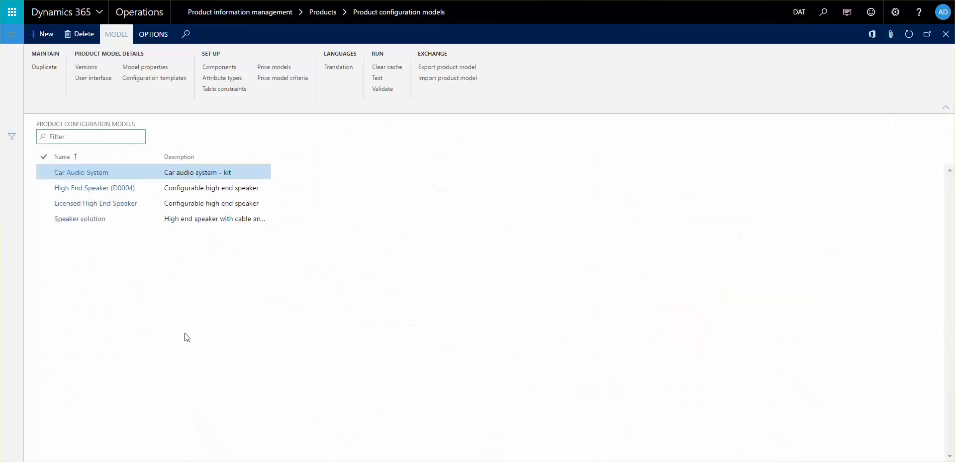
Open Licensed High End Speaker and select its Corner protection expression constraint
click(95, 204)
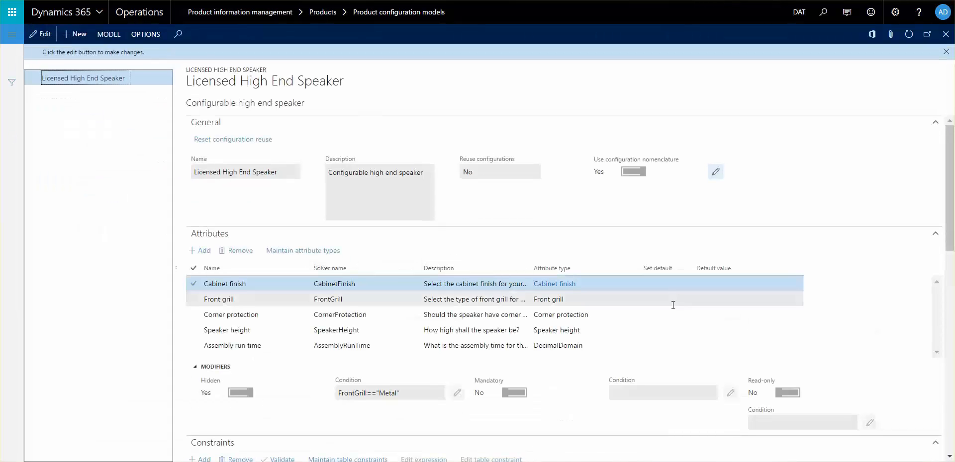
scroll(down, 3)
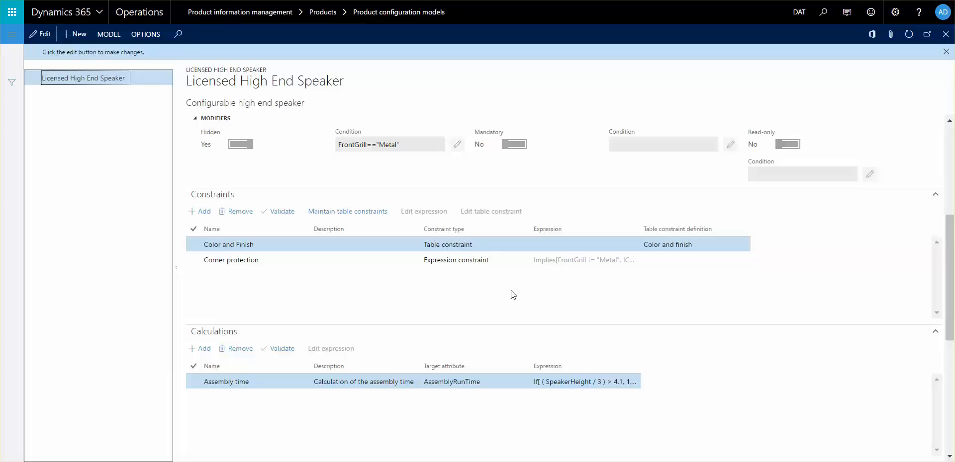
click(232, 260)
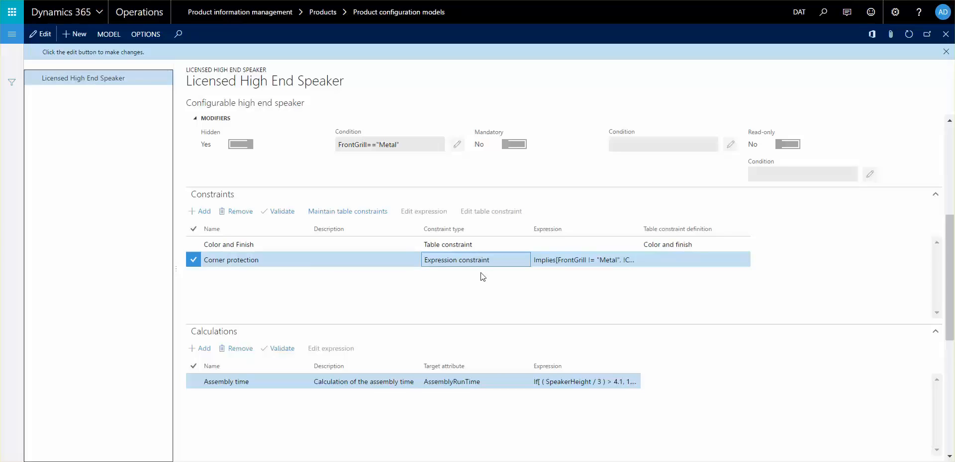
mouse_move(588, 256)
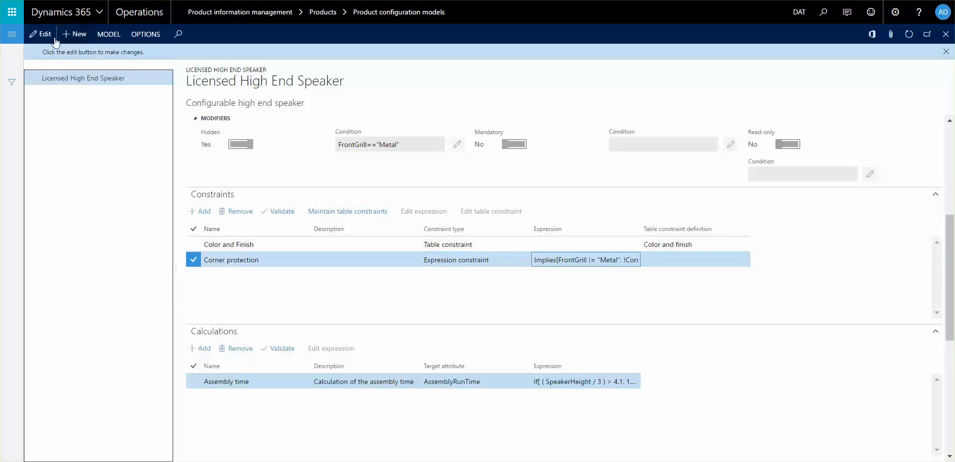
Switch the model to edit mode and open the Corner protection expression editor
click(40, 34)
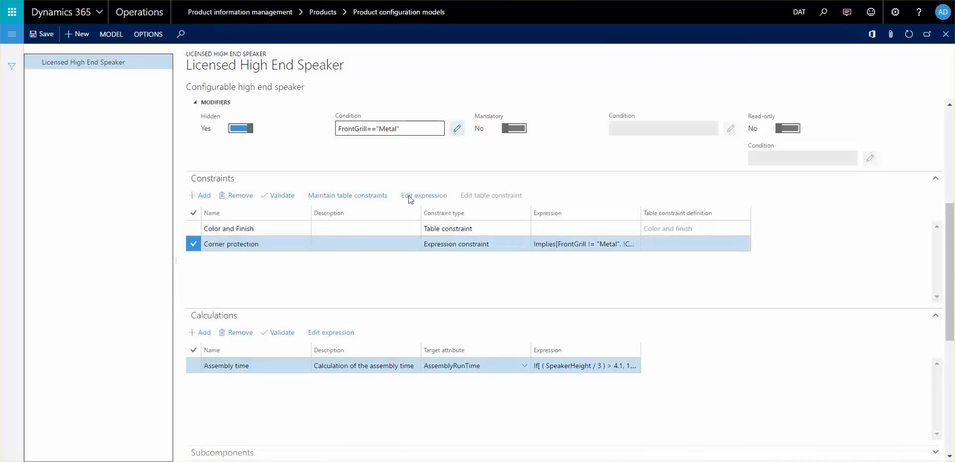
click(424, 196)
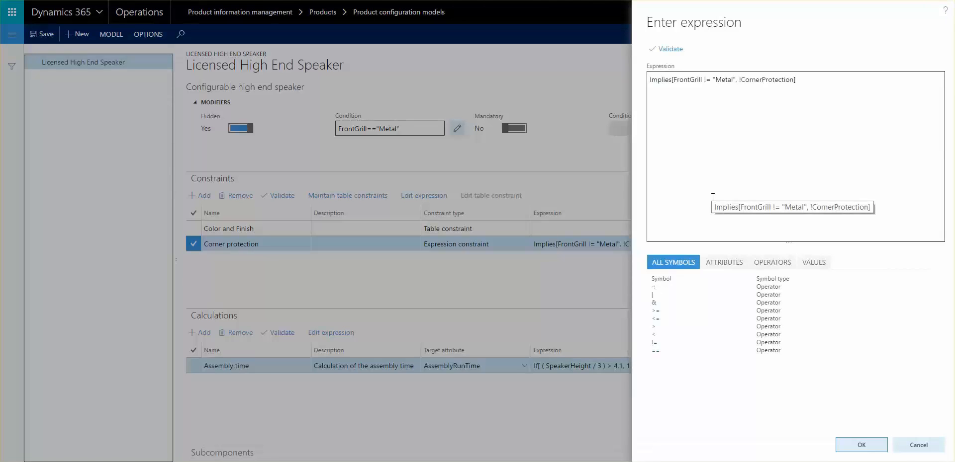
mouse_move(703, 130)
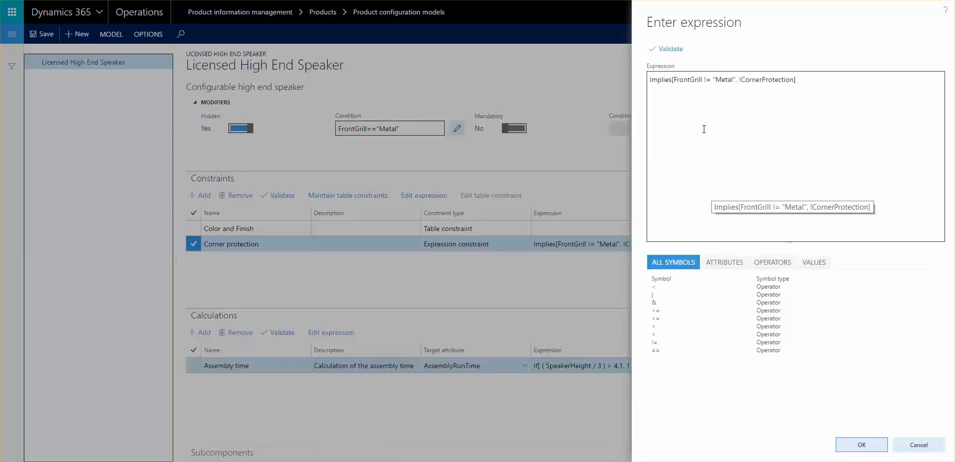
mouse_move(664, 124)
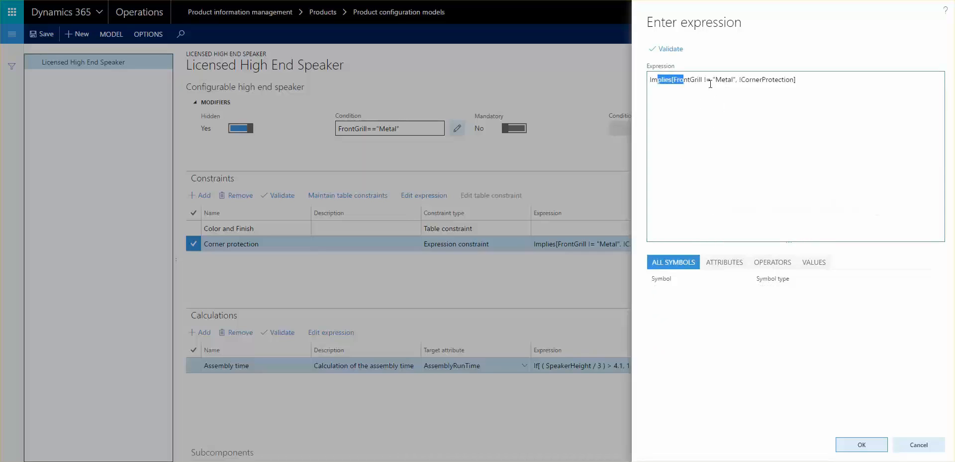
mouse_move(816, 91)
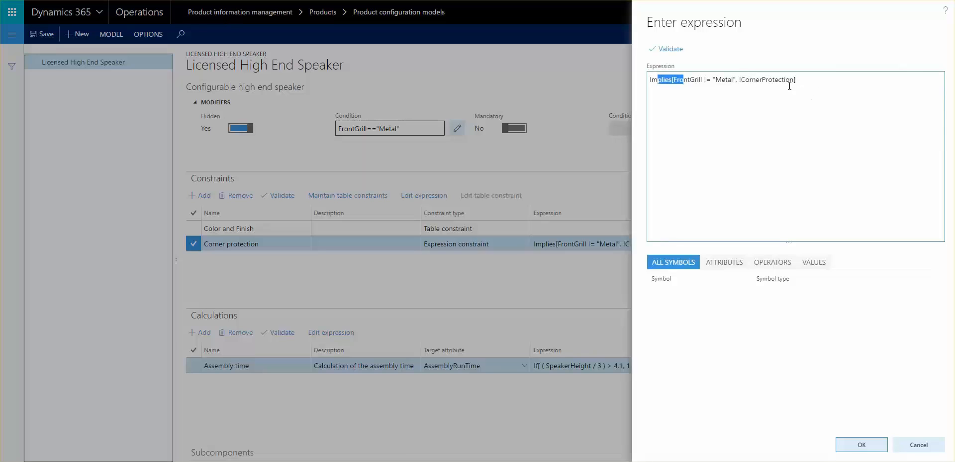
mouse_move(723, 57)
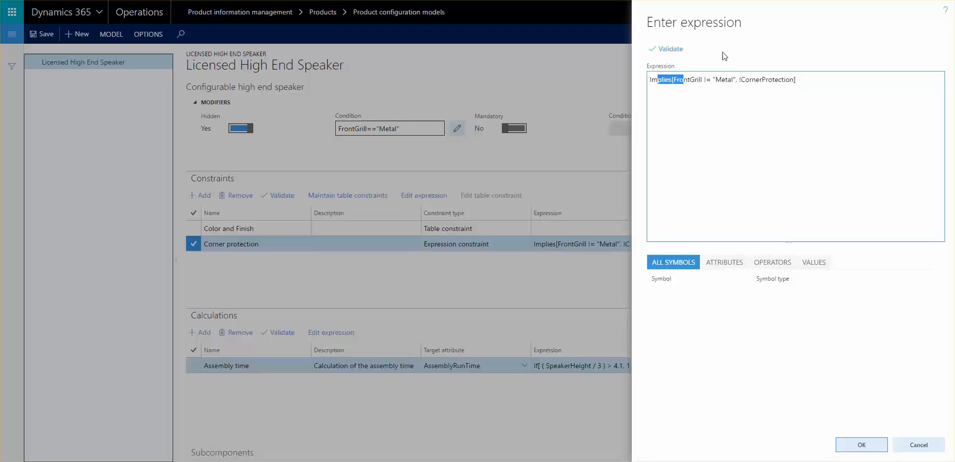
mouse_move(879, 141)
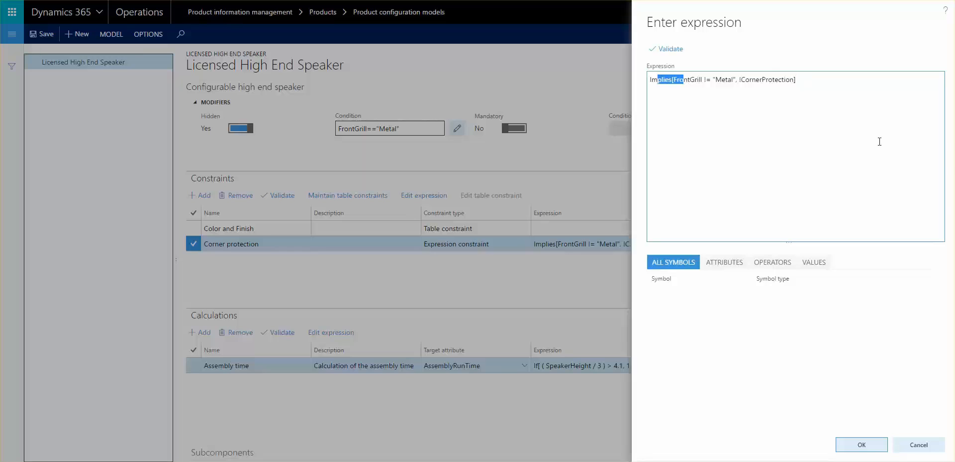
mouse_move(846, 144)
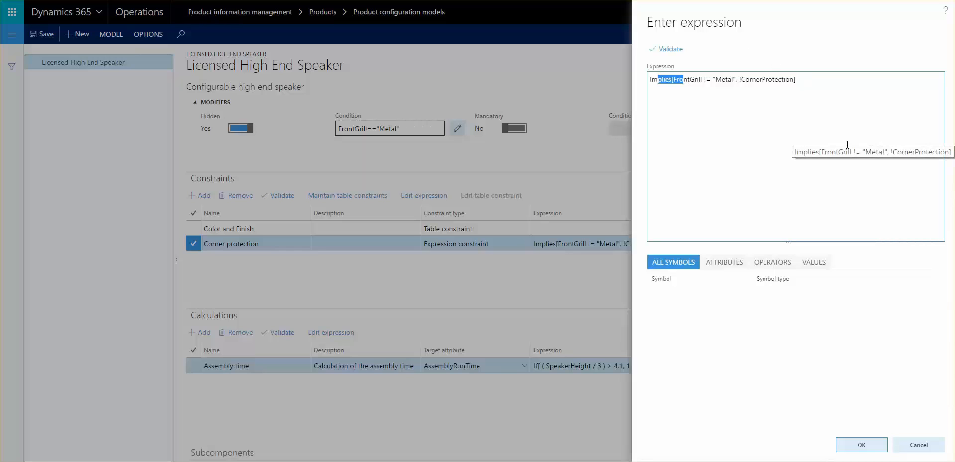
mouse_move(845, 126)
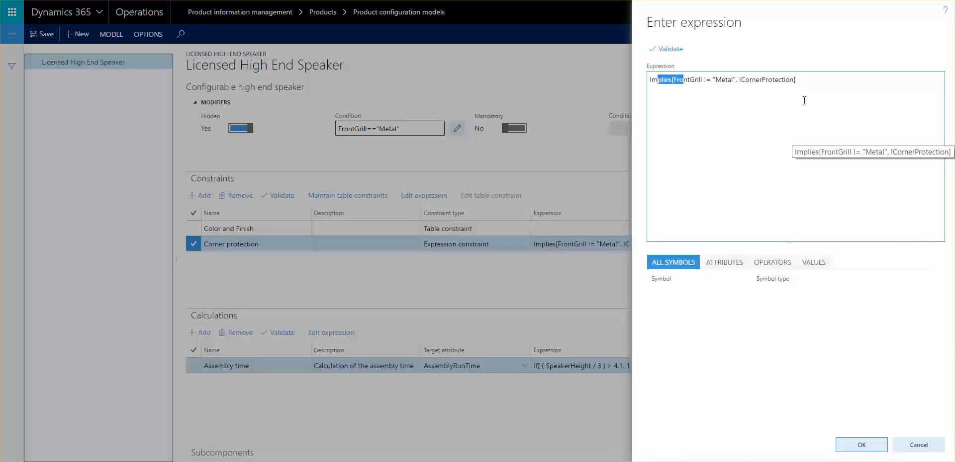
mouse_move(817, 97)
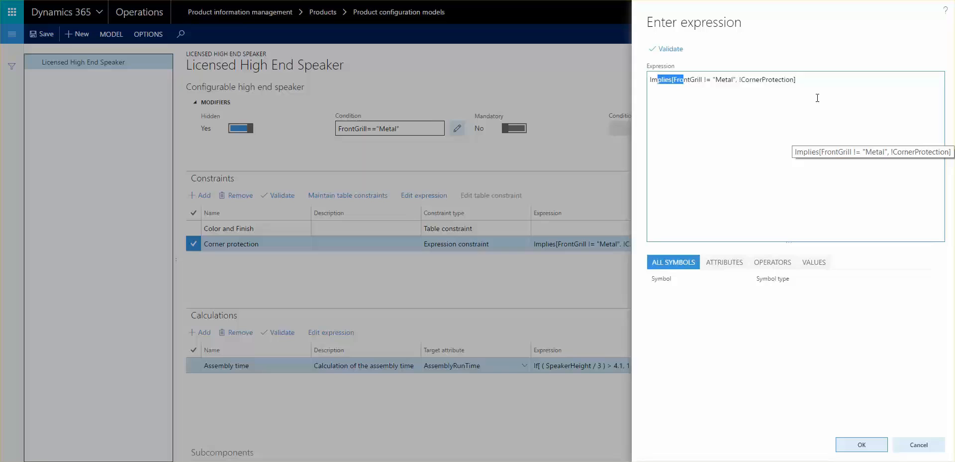
mouse_move(825, 93)
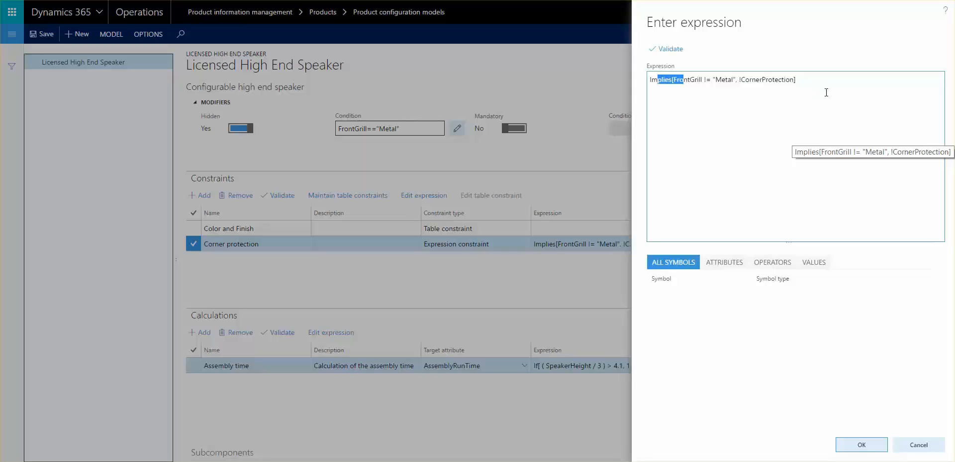
mouse_move(859, 103)
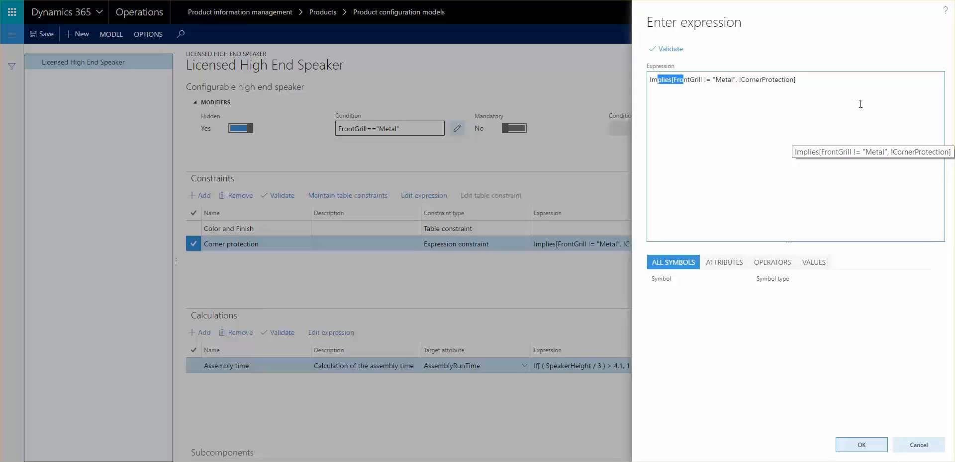
mouse_move(770, 336)
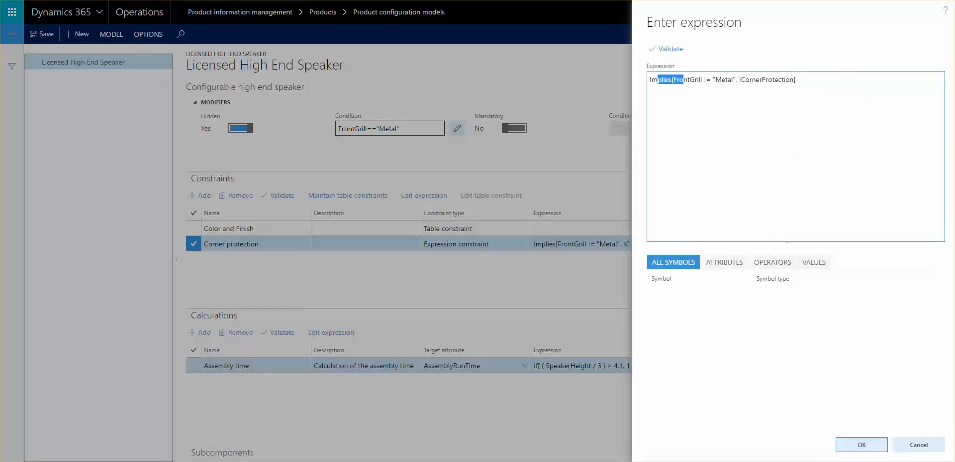
Close the expression editor and select the Color and Finish table constraint
click(861, 445)
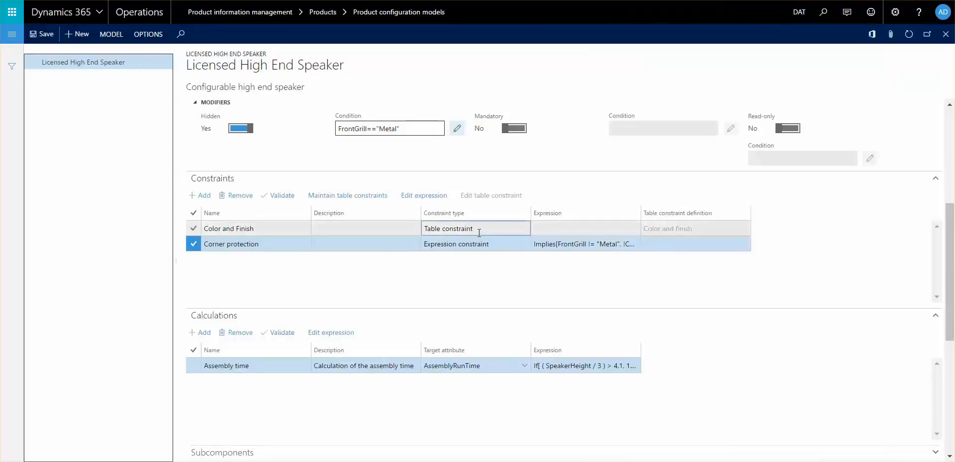
click(228, 228)
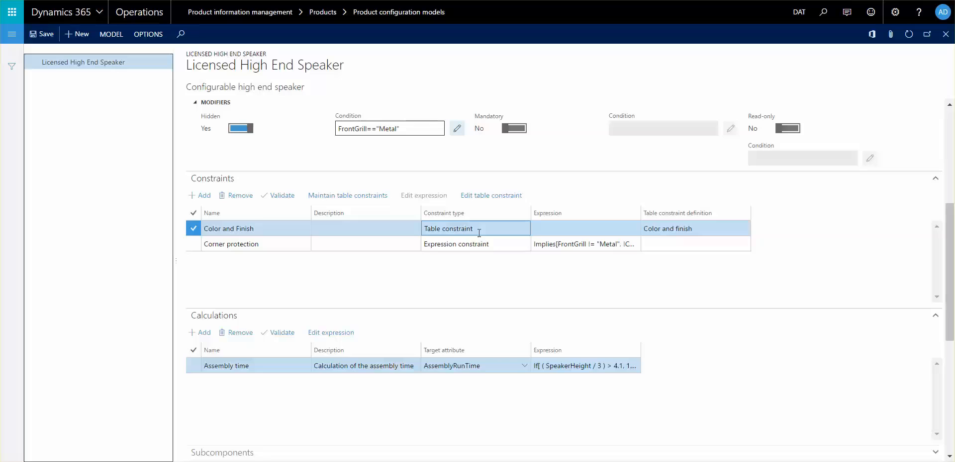
mouse_move(426, 160)
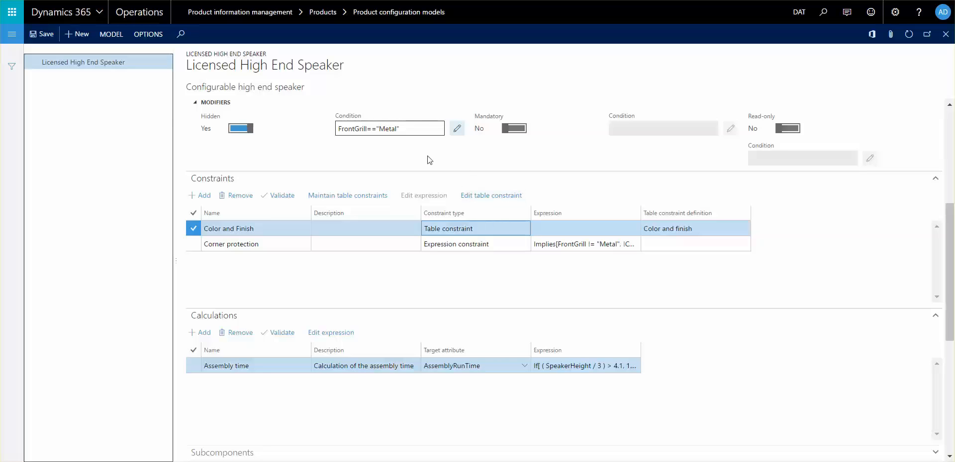
Open the model's table constraint definitions and the Color and finish definition
click(111, 35)
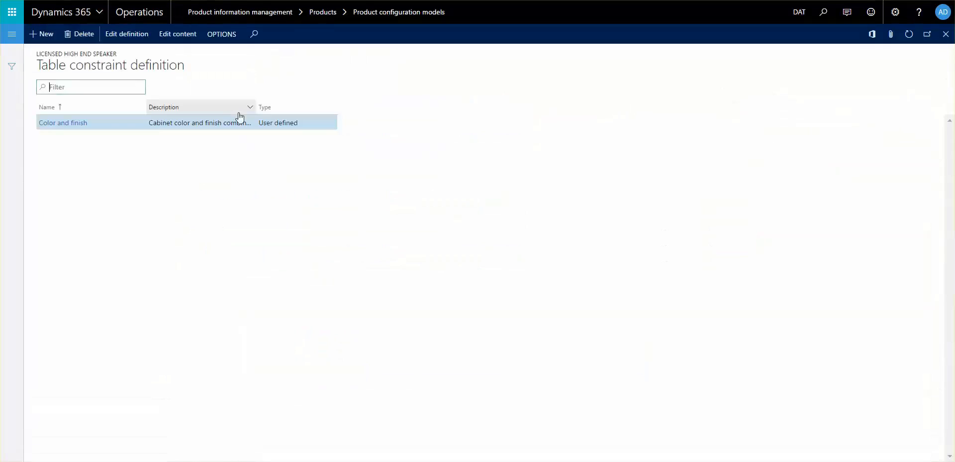
mouse_move(710, 154)
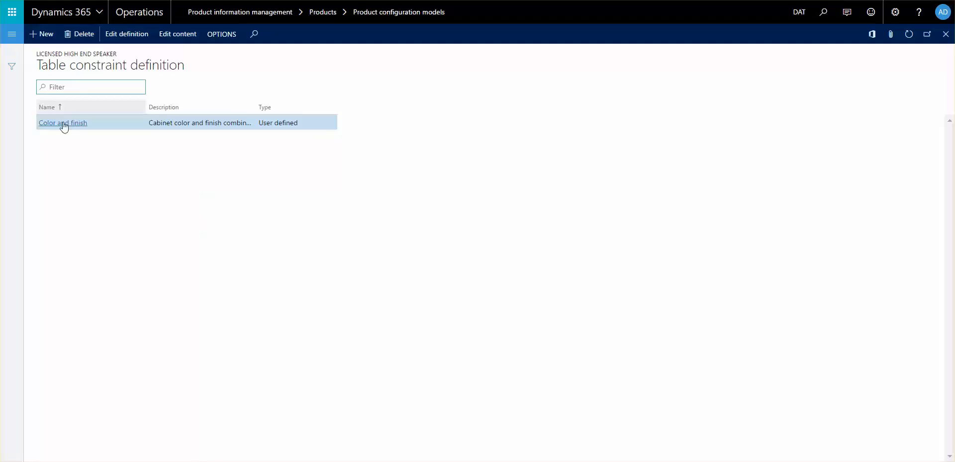
click(62, 122)
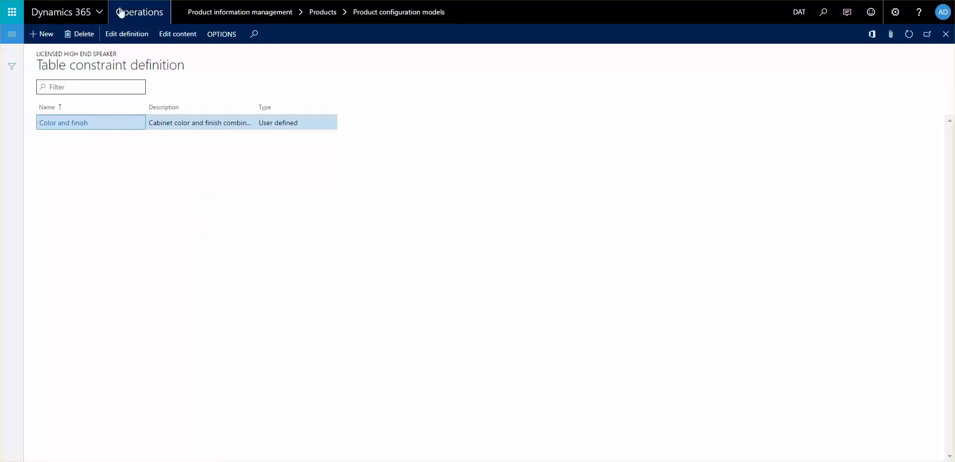
Edit Color and finish content to review its six allowed Finish–Grill combinations
click(126, 33)
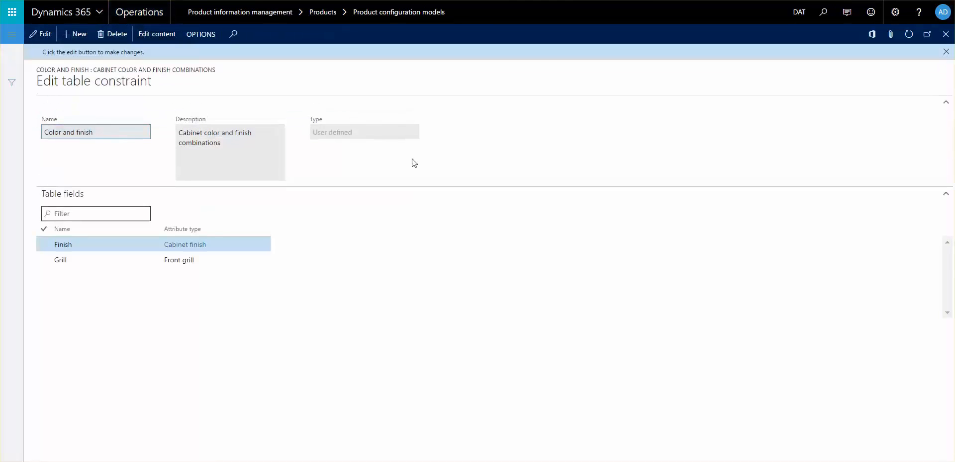
mouse_move(263, 170)
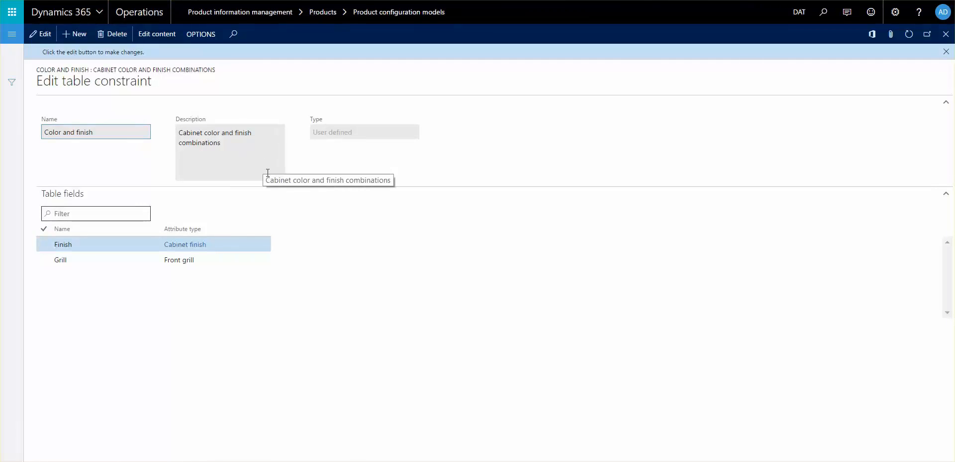
mouse_move(290, 206)
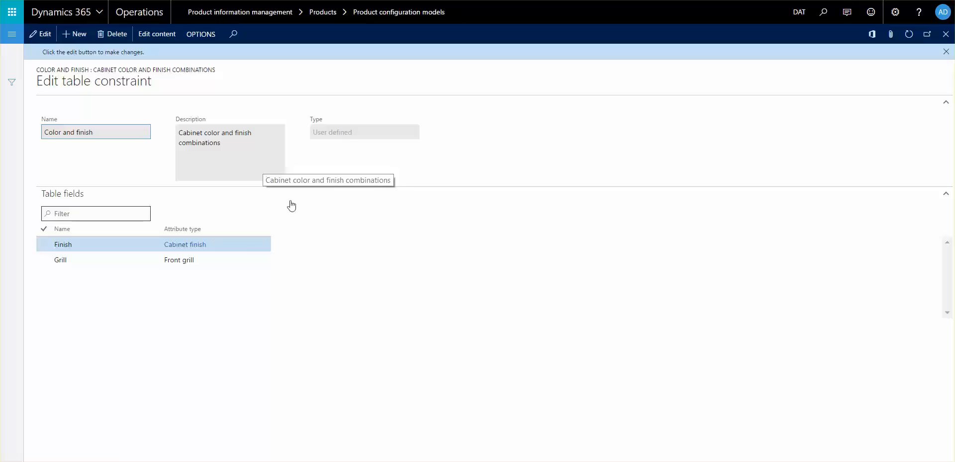
click(60, 260)
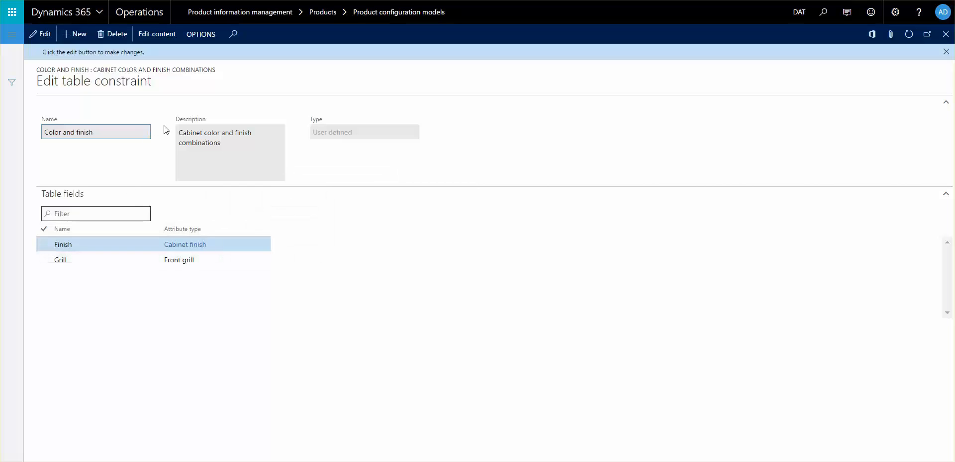
mouse_move(375, 296)
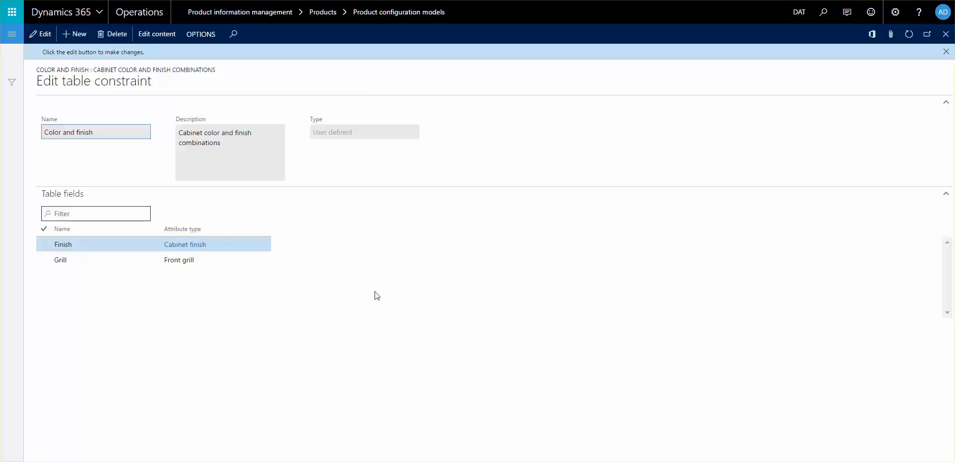
mouse_move(351, 263)
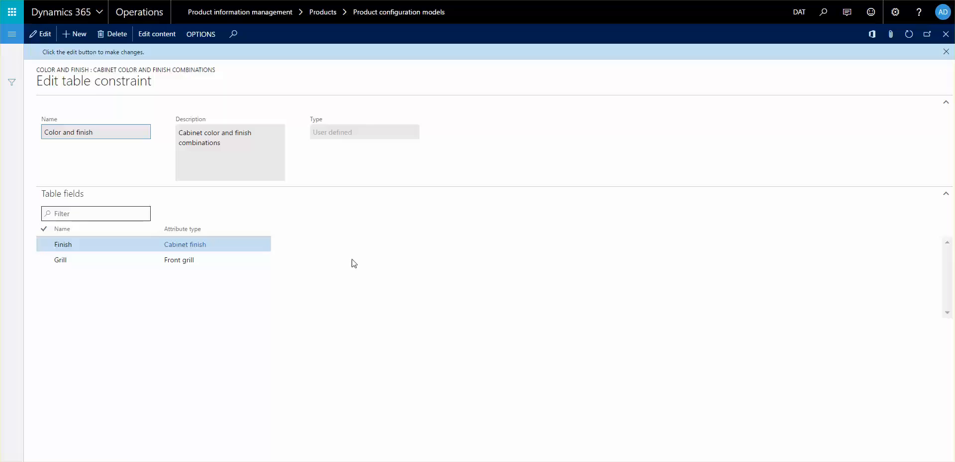
mouse_move(290, 313)
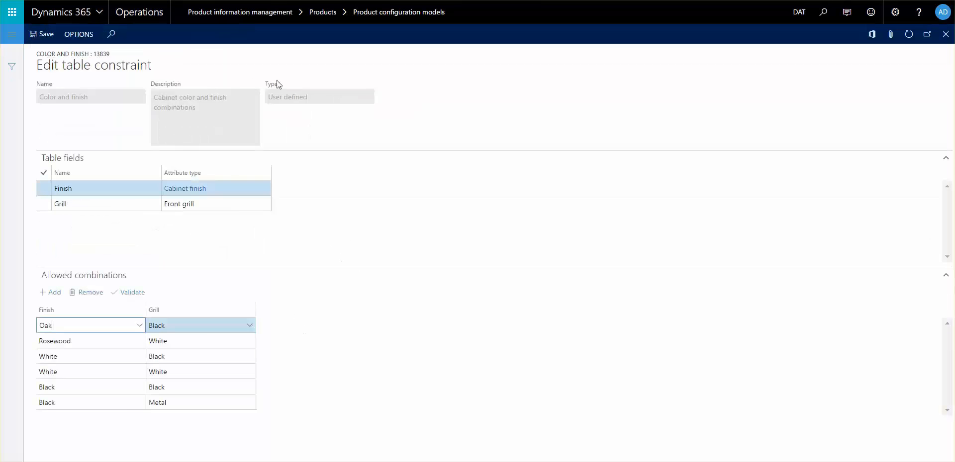
mouse_move(255, 242)
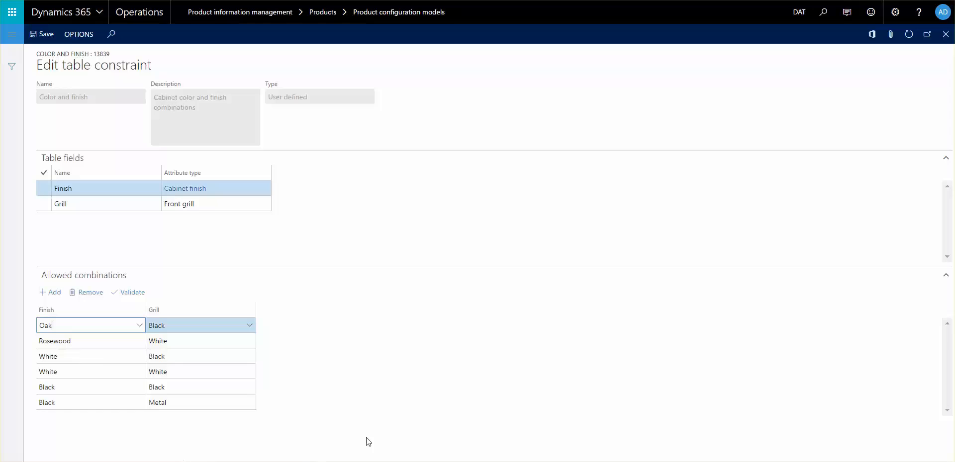
mouse_move(437, 367)
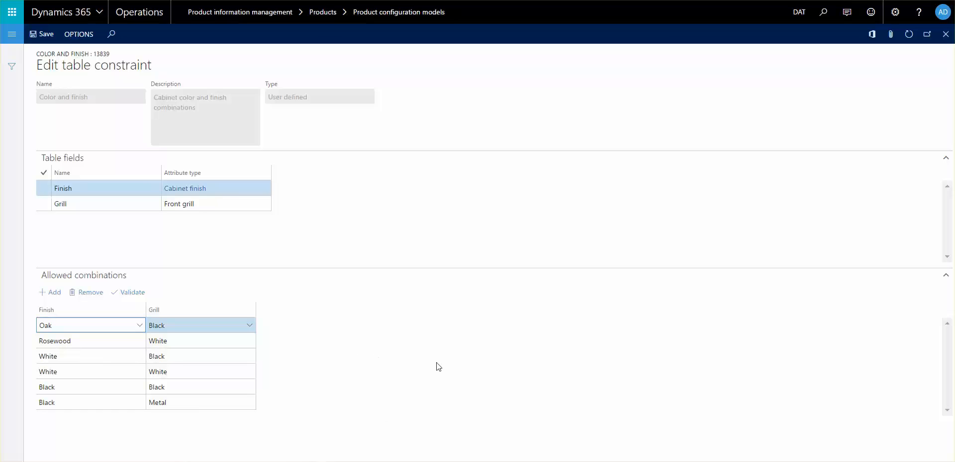
click(44, 204)
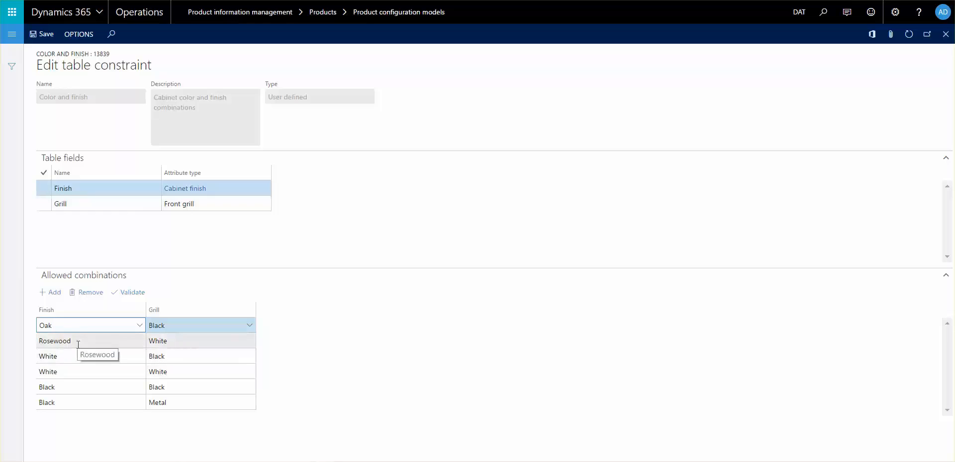
click(73, 325)
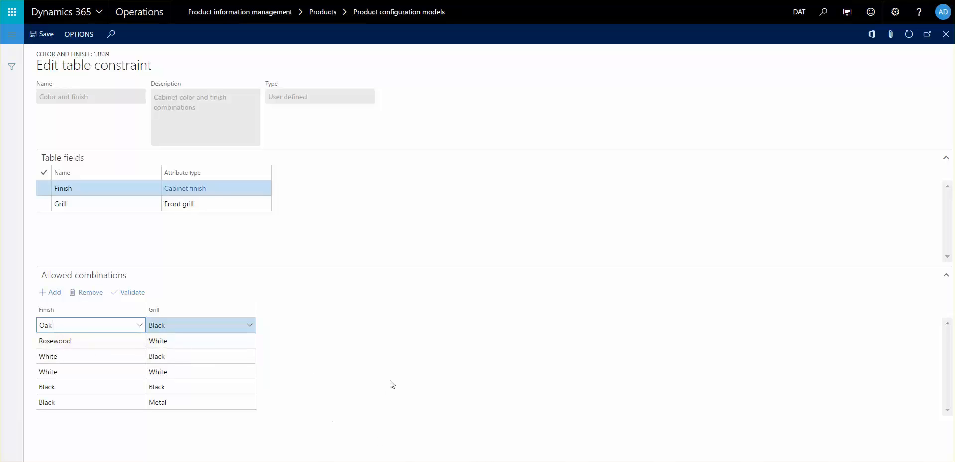
mouse_move(112, 356)
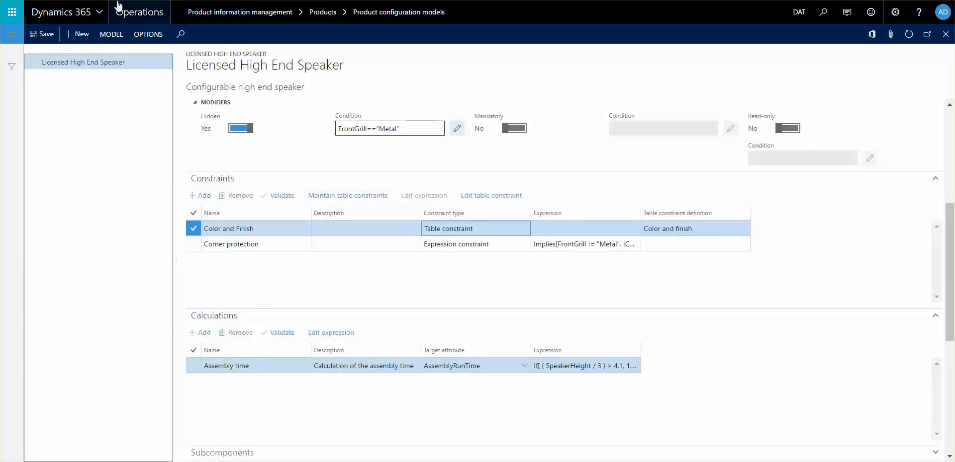
click(111, 34)
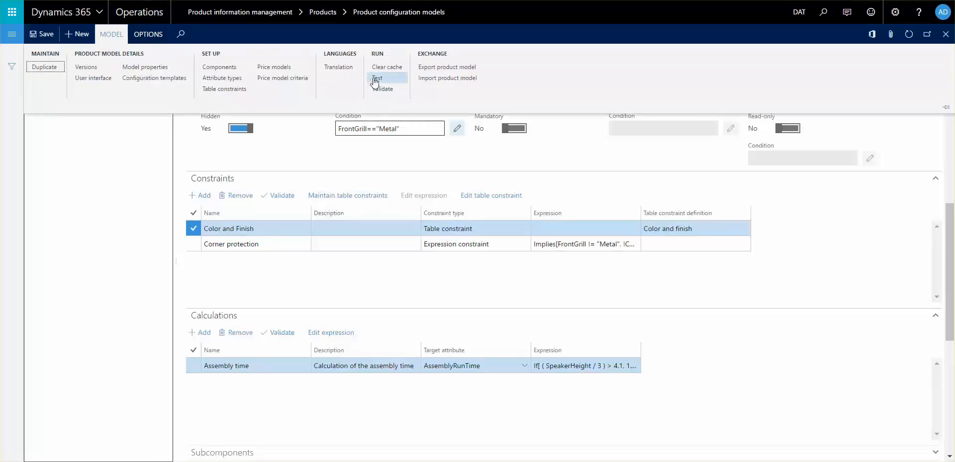
click(377, 78)
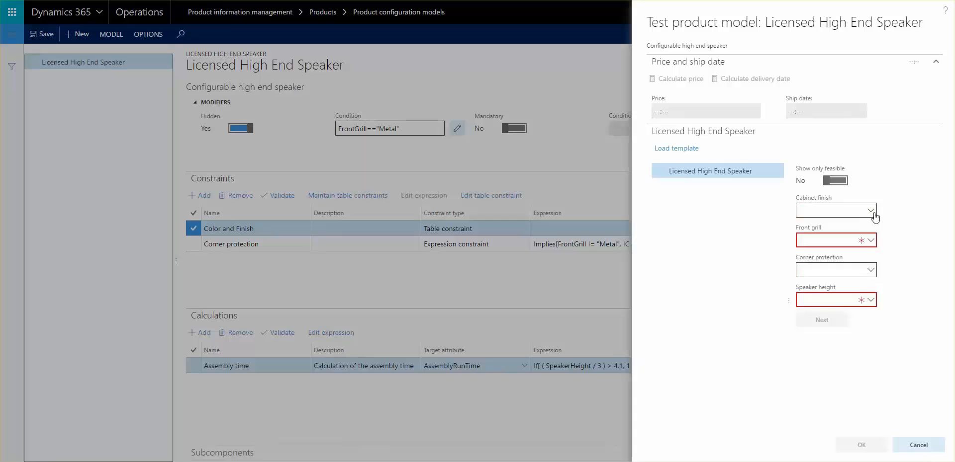
click(870, 210)
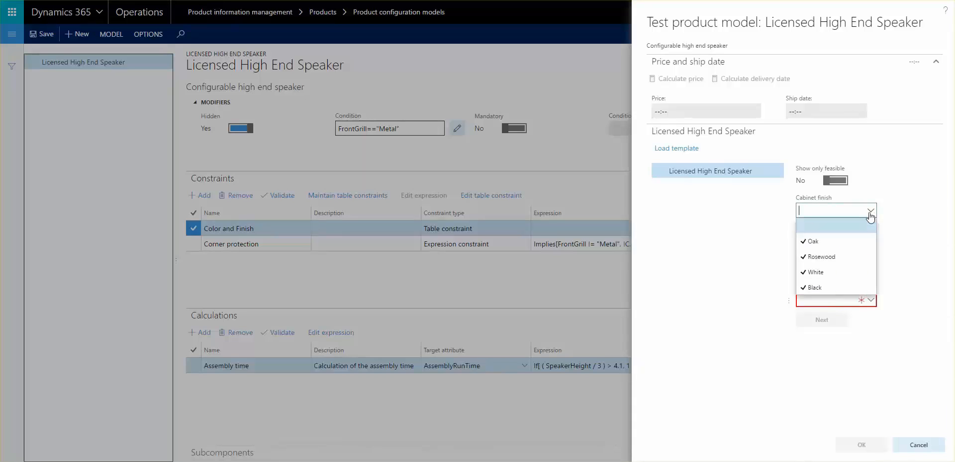
click(810, 241)
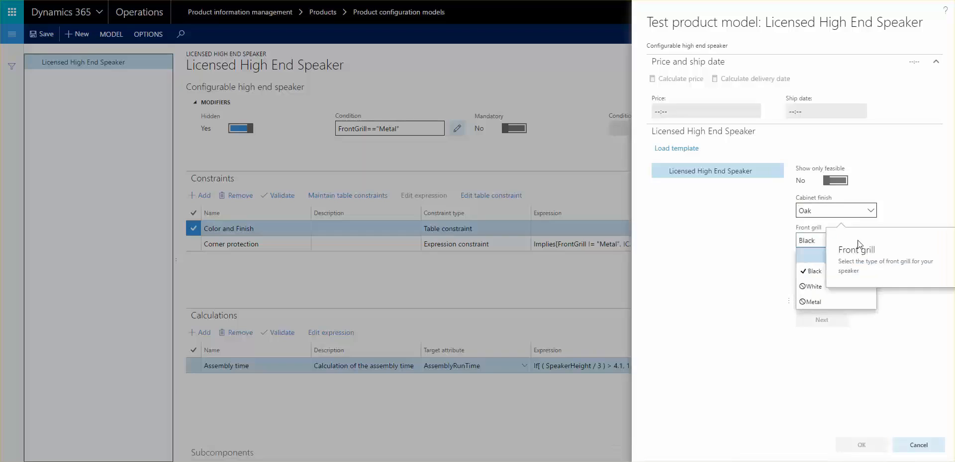
mouse_move(752, 307)
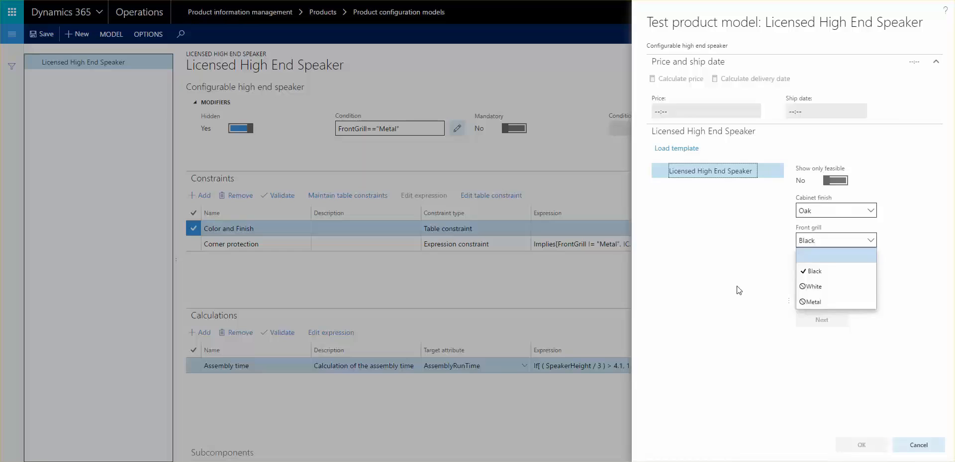
click(835, 209)
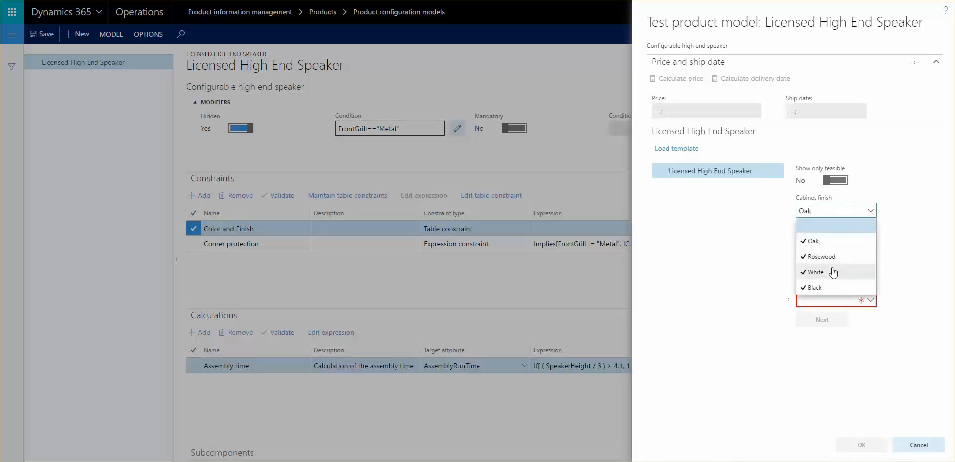
click(814, 272)
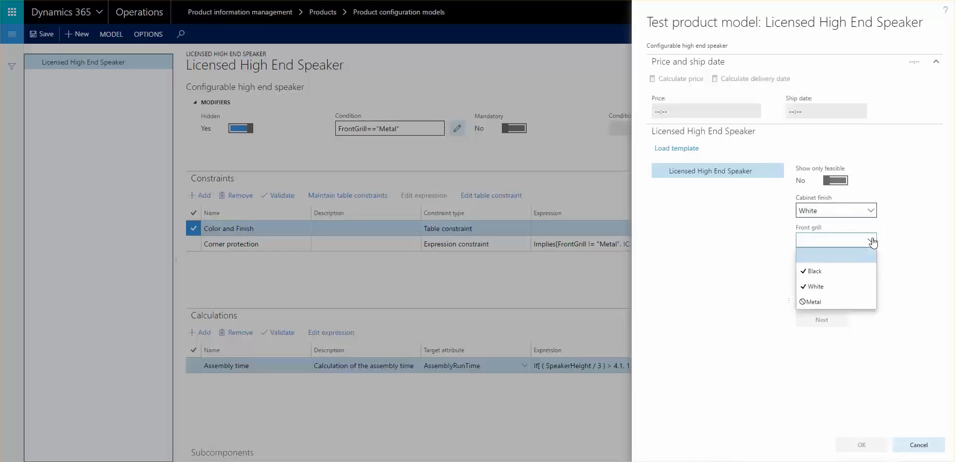
mouse_move(834, 271)
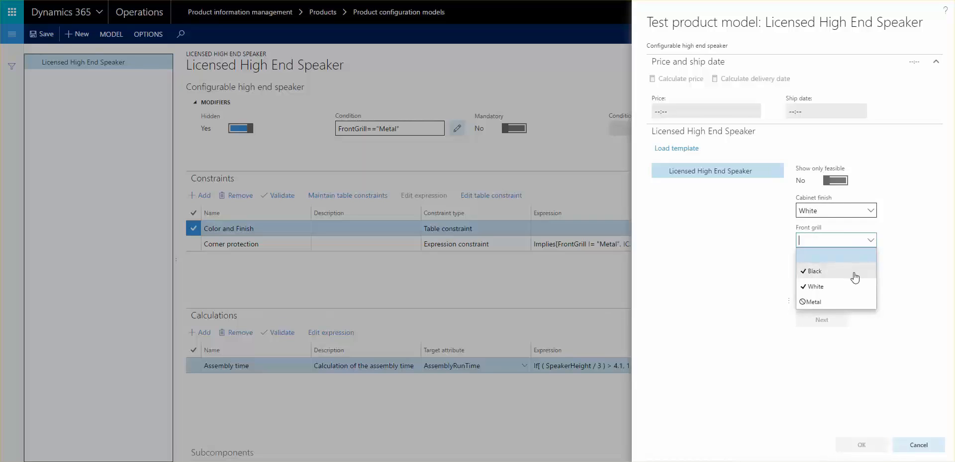
mouse_move(840, 275)
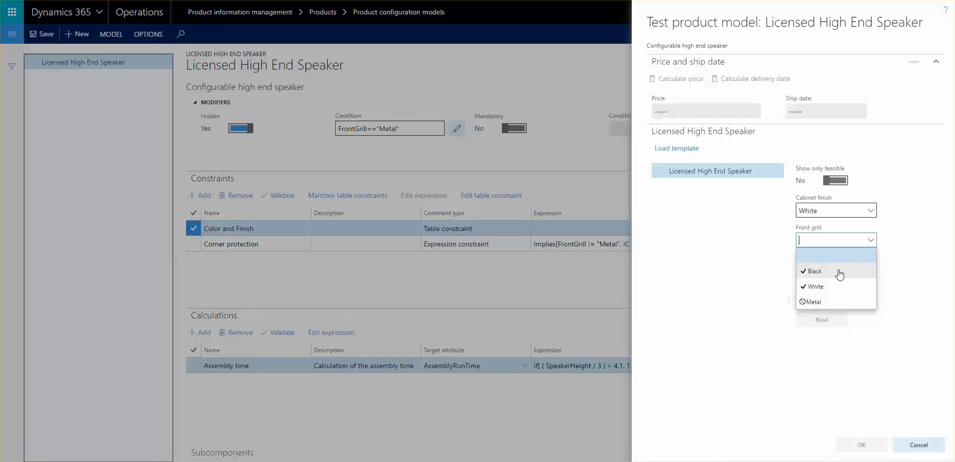
mouse_move(844, 196)
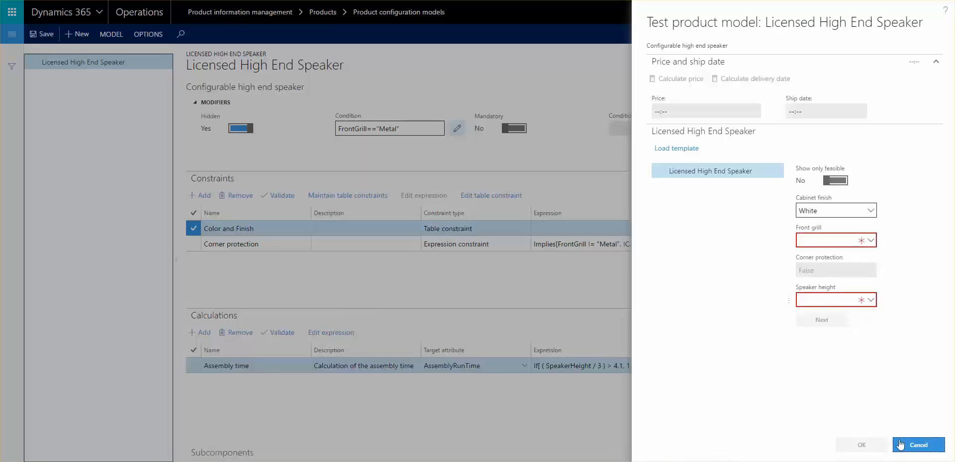
click(917, 445)
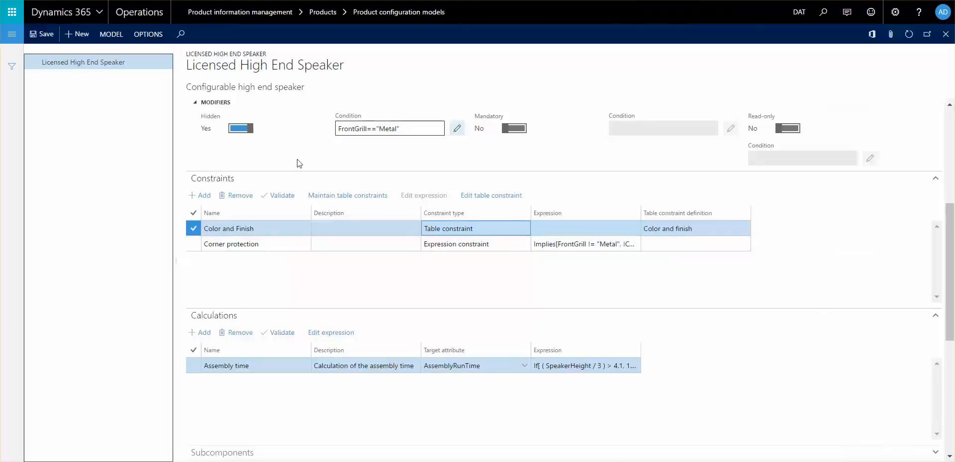
mouse_move(96, 123)
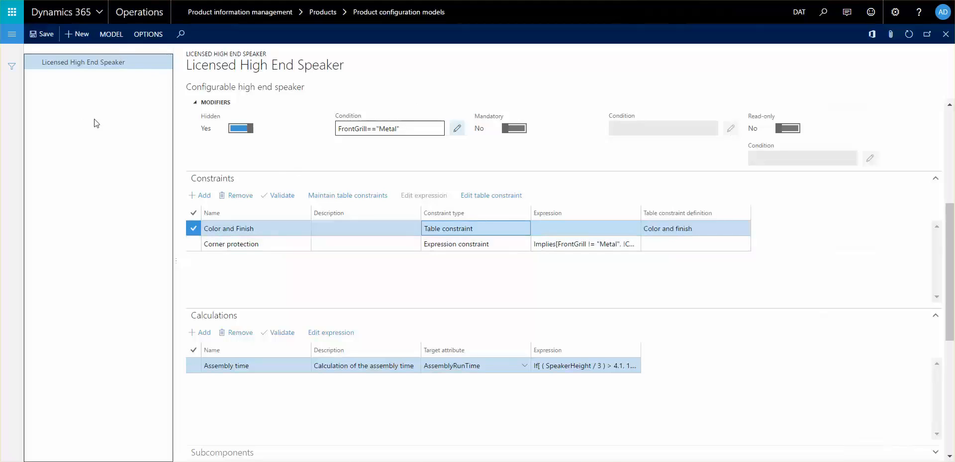
mouse_move(156, 182)
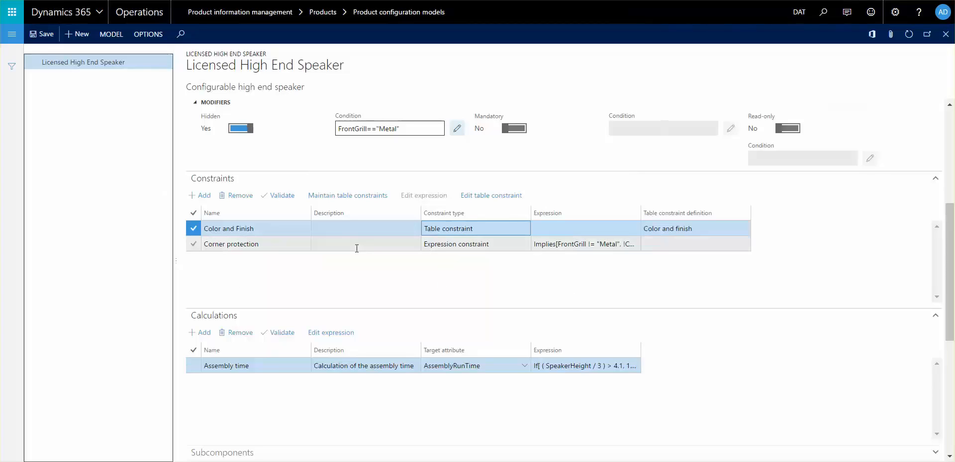
mouse_move(393, 212)
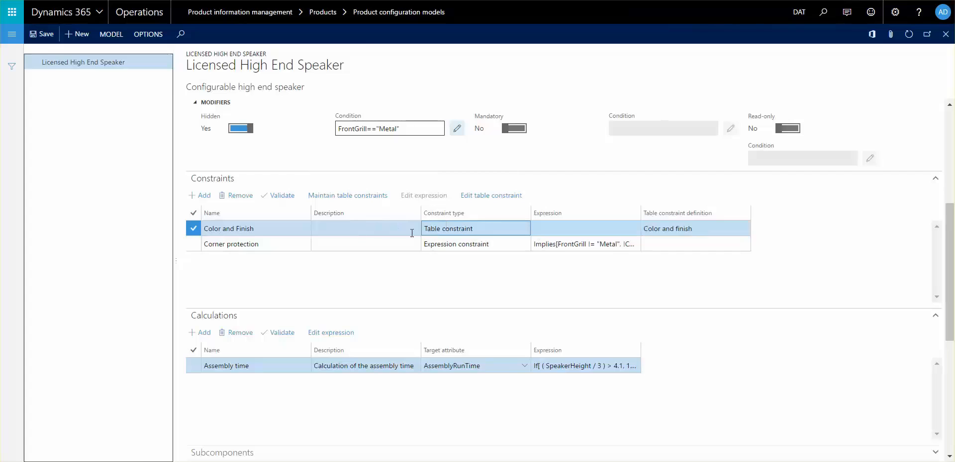
Set the Color and Finish row's table constraint definition to 'Color and finish'
click(695, 228)
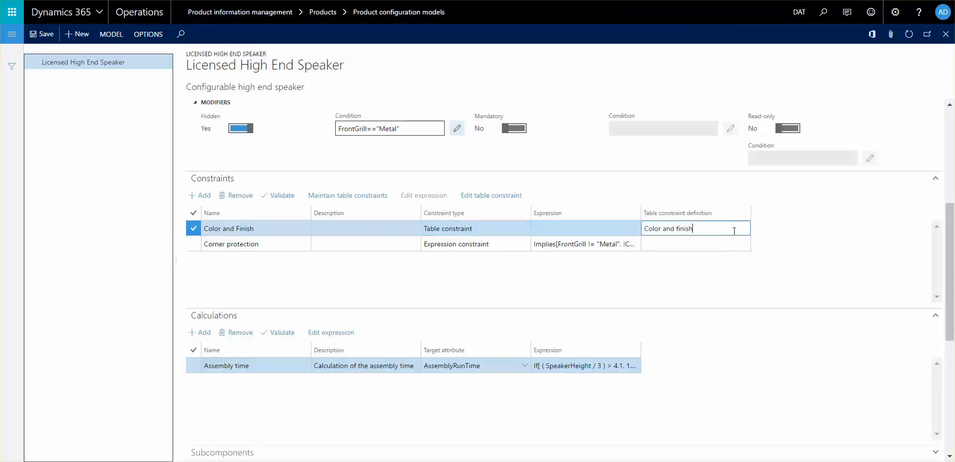
mouse_move(491, 195)
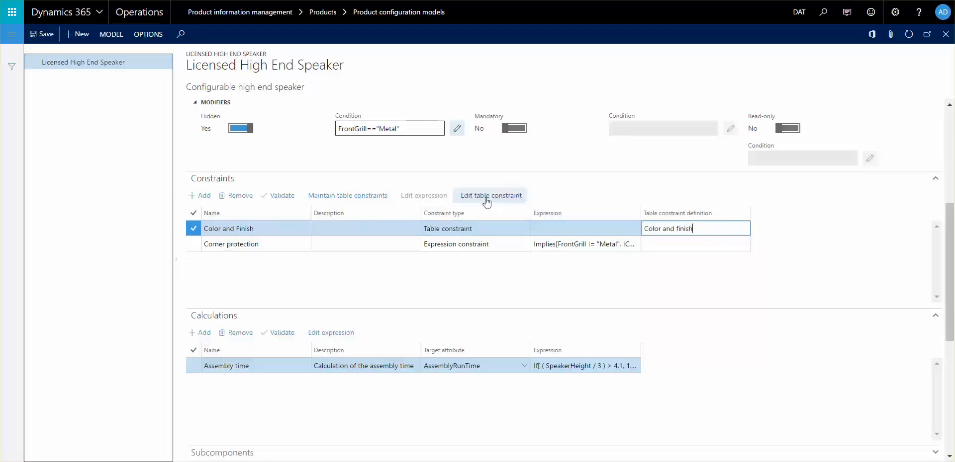
Map Cabinet finish to Finish and Front grill to Grill, reviewing the other attributes
click(490, 195)
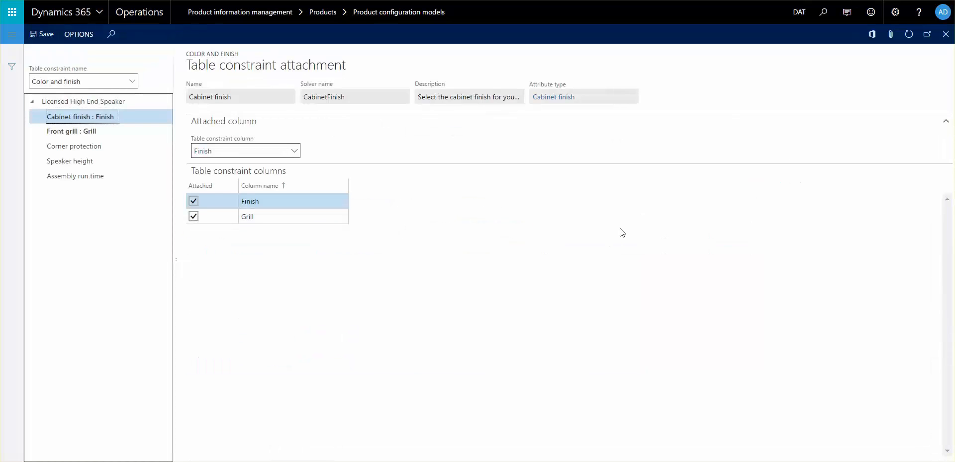
mouse_move(493, 245)
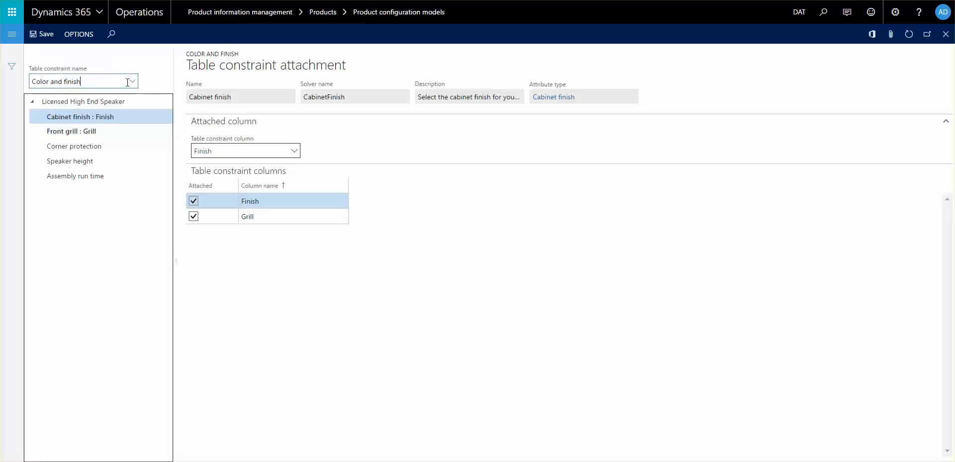
click(130, 81)
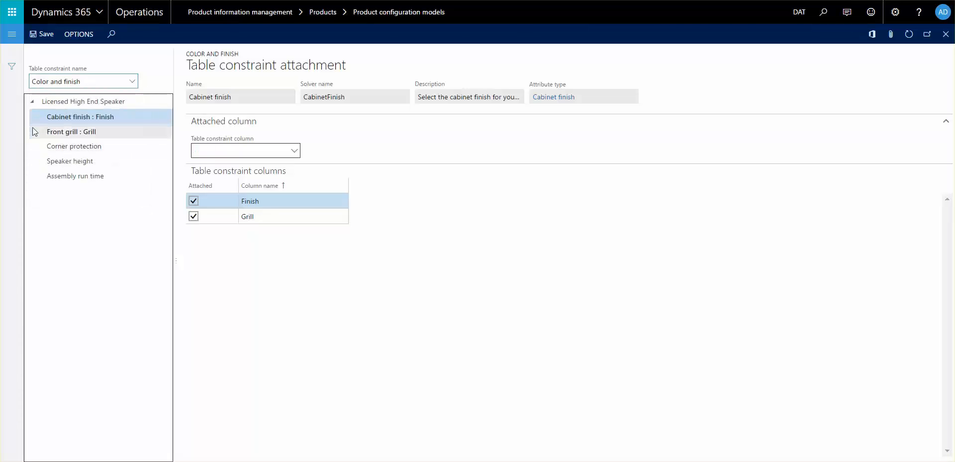
mouse_move(121, 264)
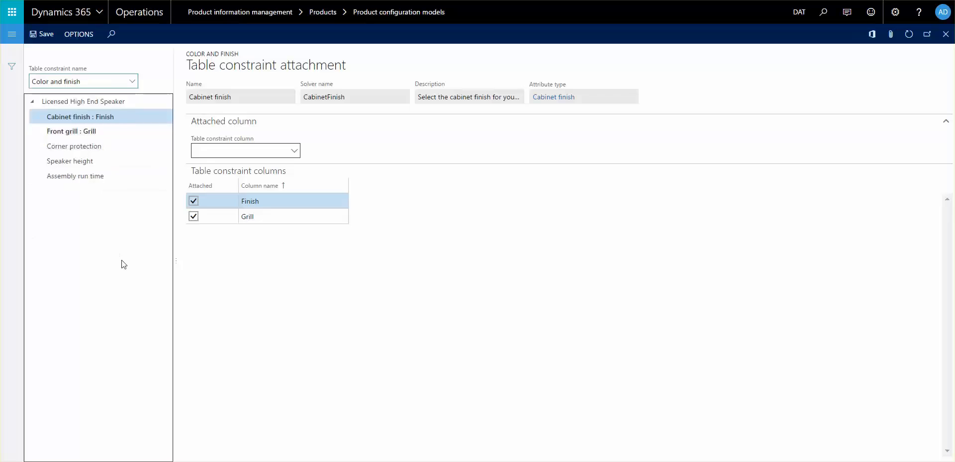
mouse_move(130, 127)
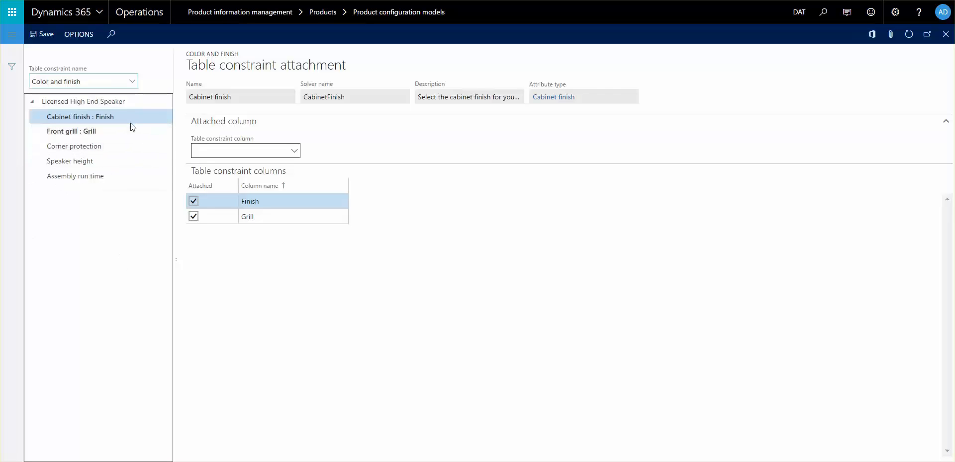
mouse_move(254, 329)
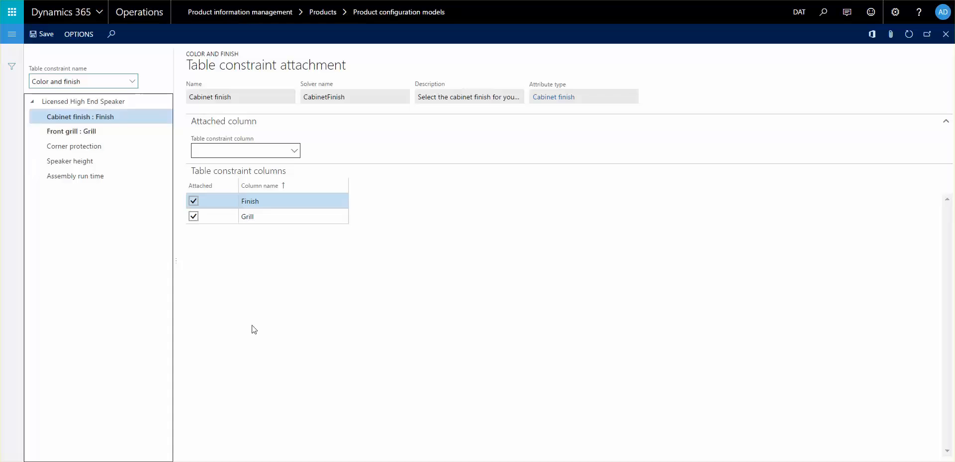
click(79, 81)
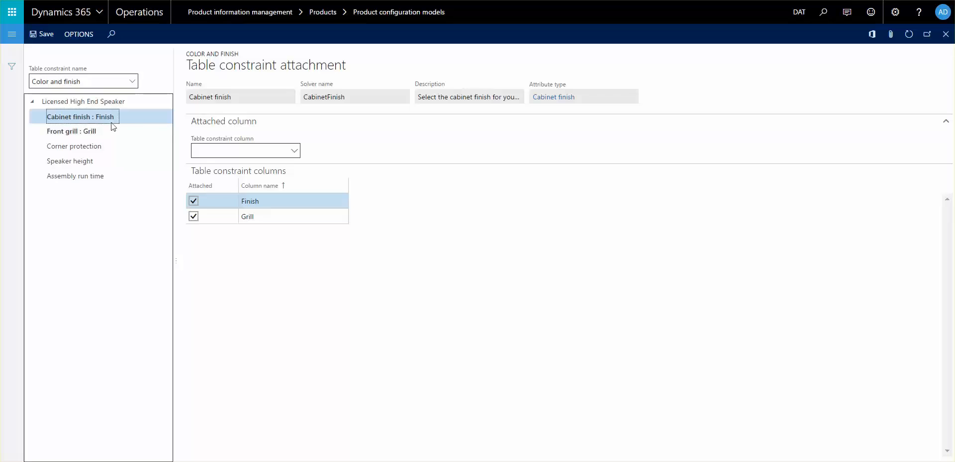
click(71, 130)
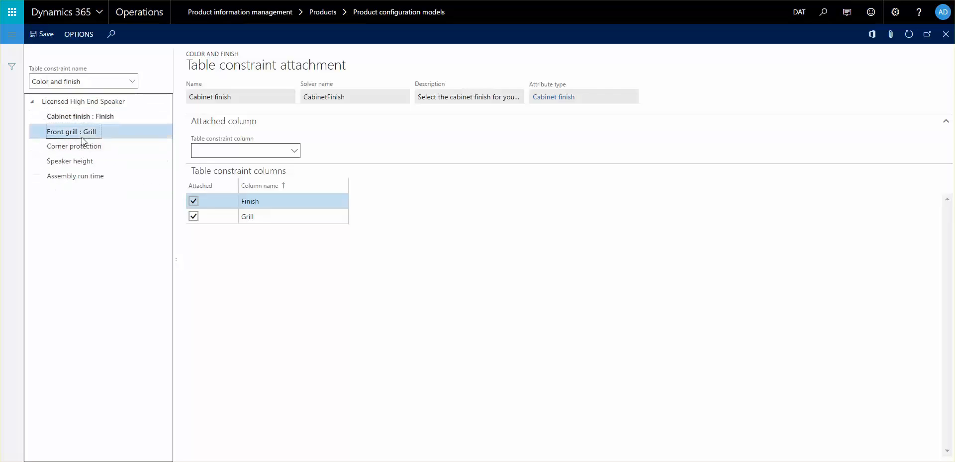
click(80, 117)
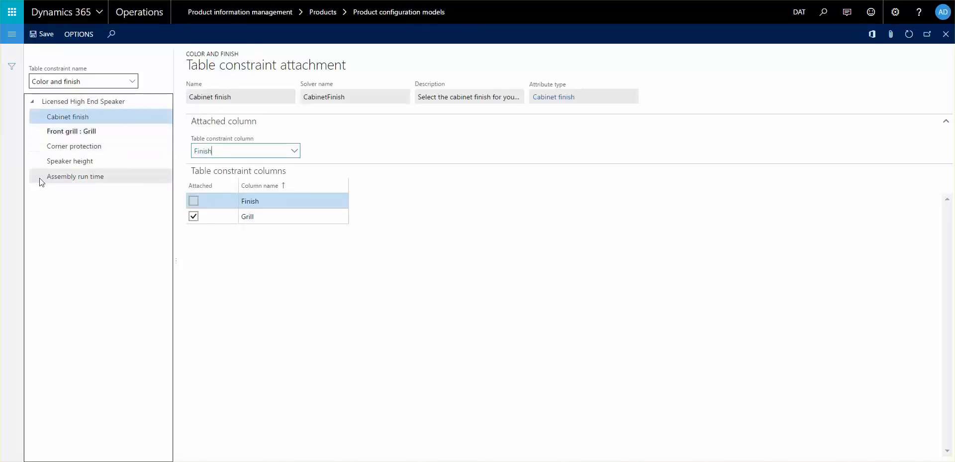
click(73, 146)
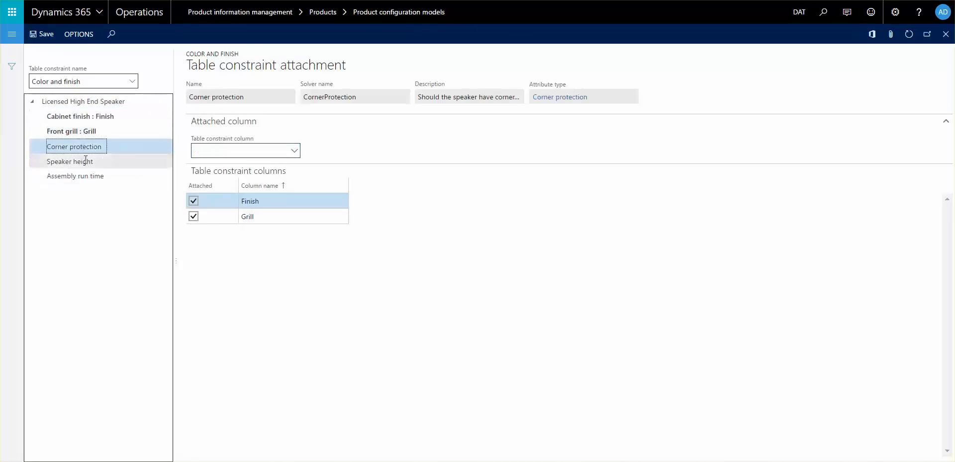
click(69, 161)
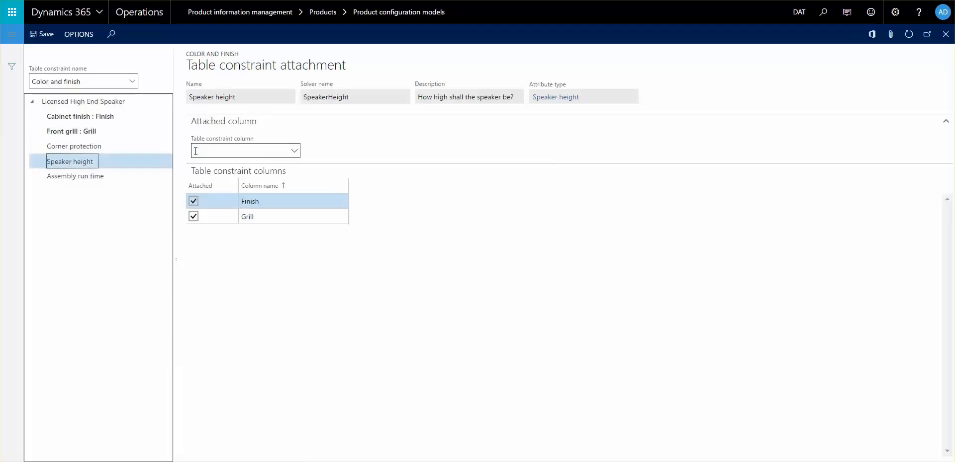
click(75, 176)
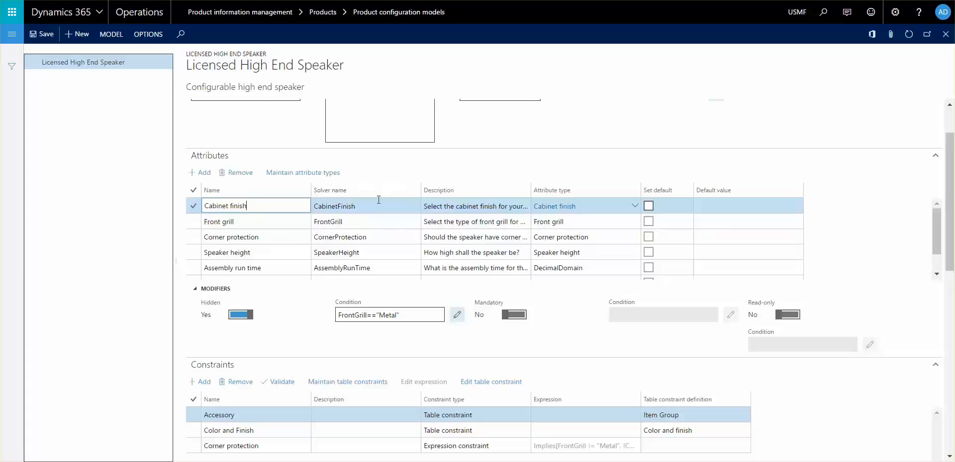
mouse_move(377, 184)
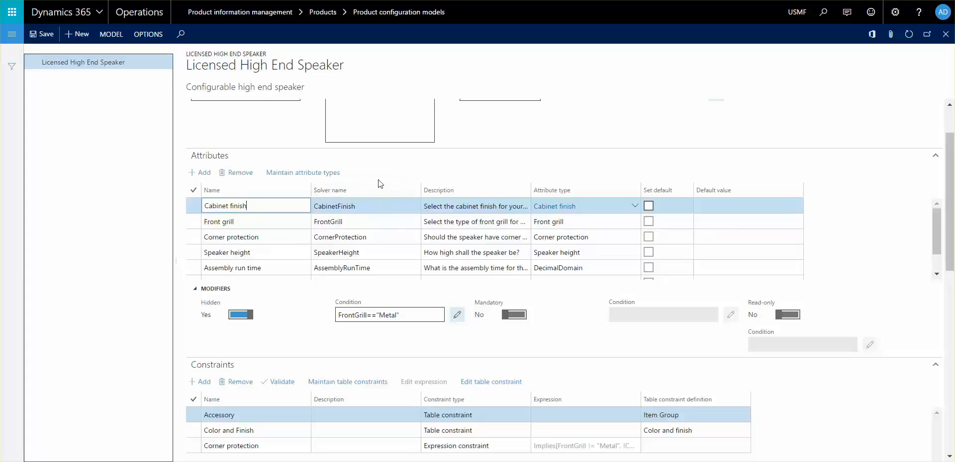
mouse_move(137, 172)
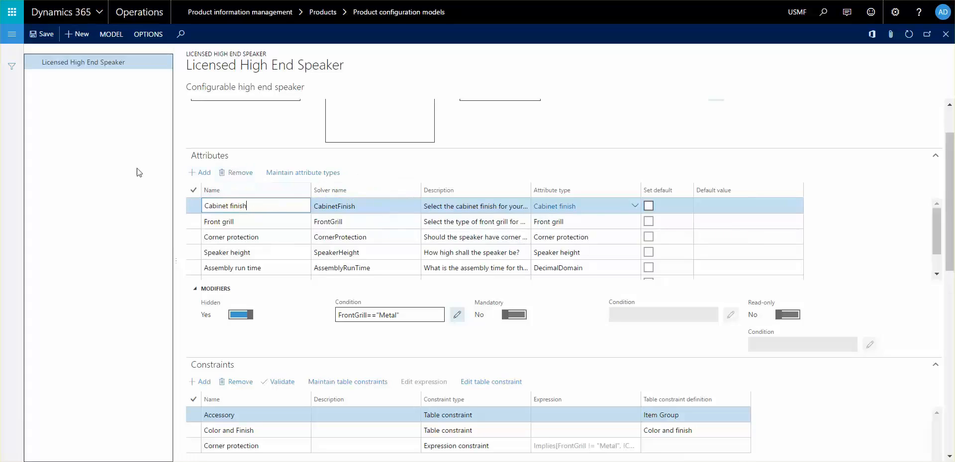
mouse_move(141, 180)
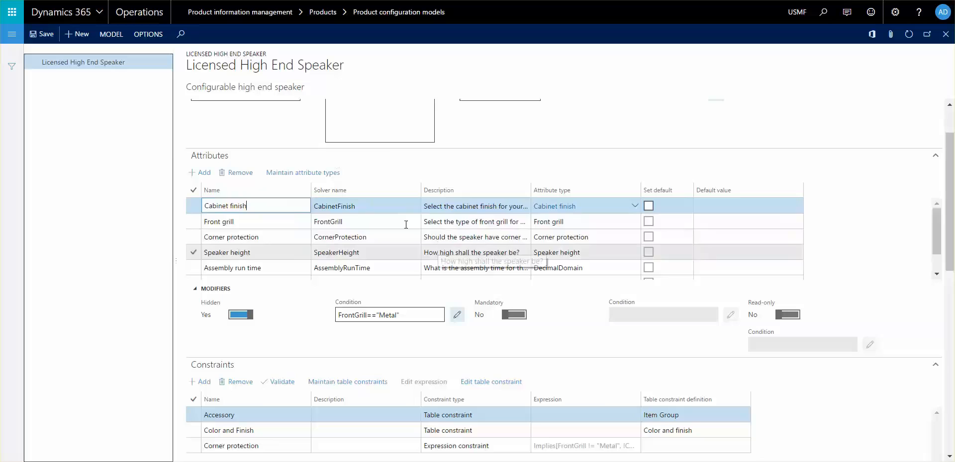
mouse_move(800, 228)
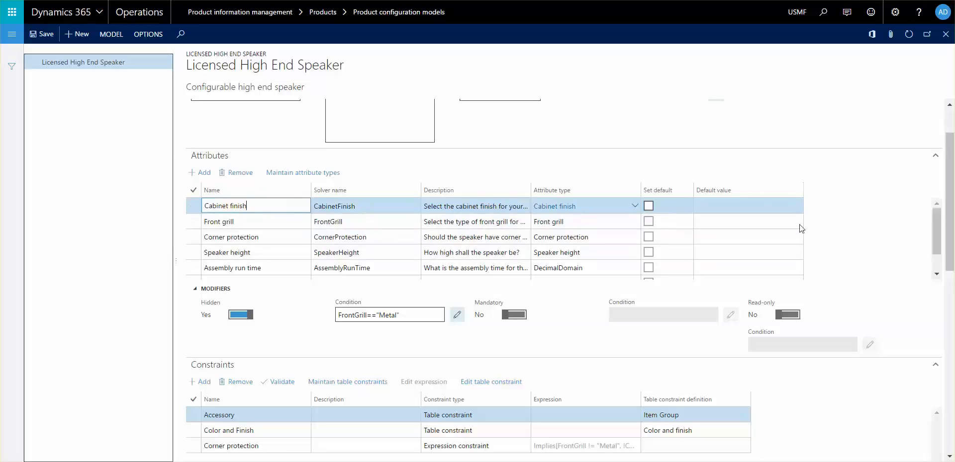
Scroll through the Item Group attributes and Accessory constraint, then show MODEL actions
scroll(down, 3)
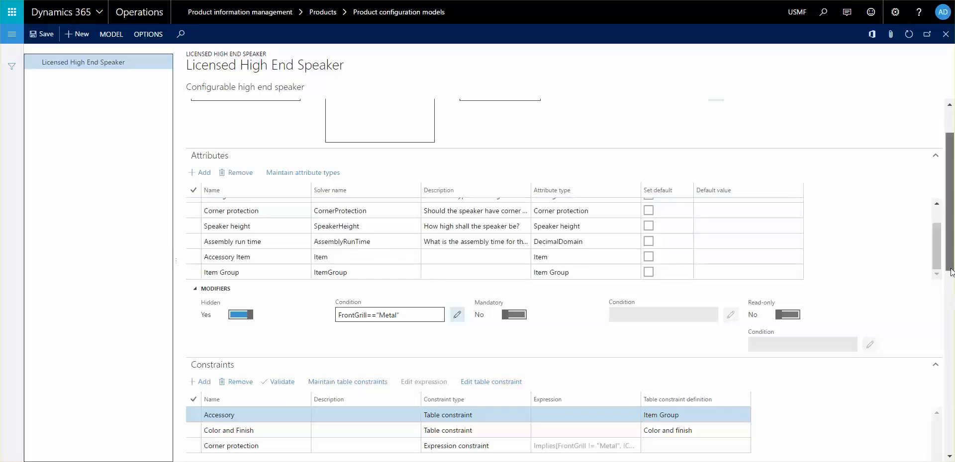
scroll(down, 3)
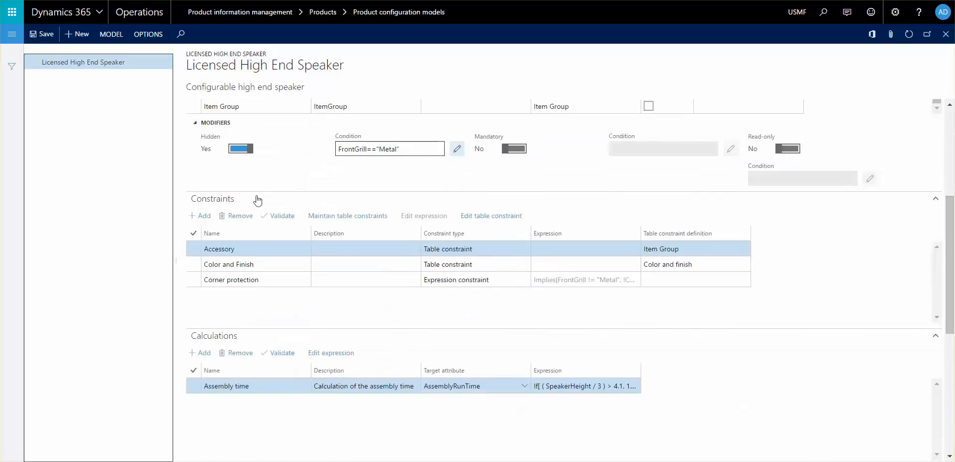
click(111, 34)
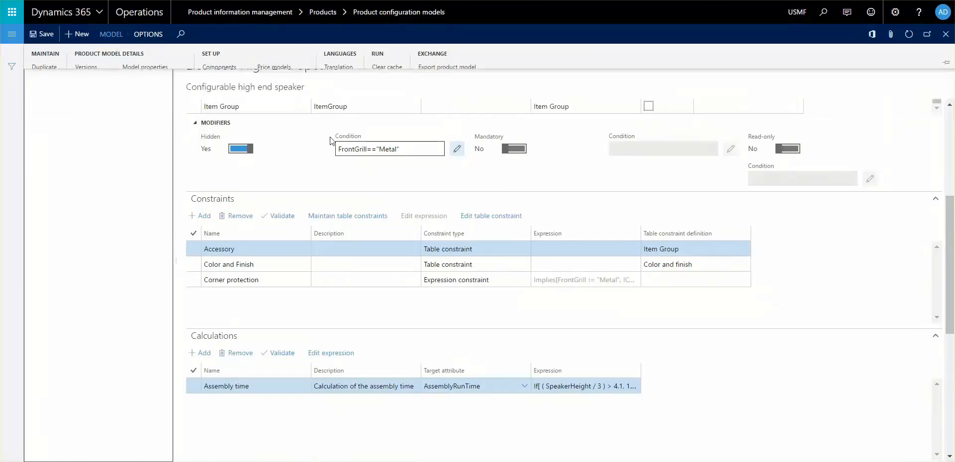
Open the table constraint definitions and the system-defined Item Group definition details
click(491, 215)
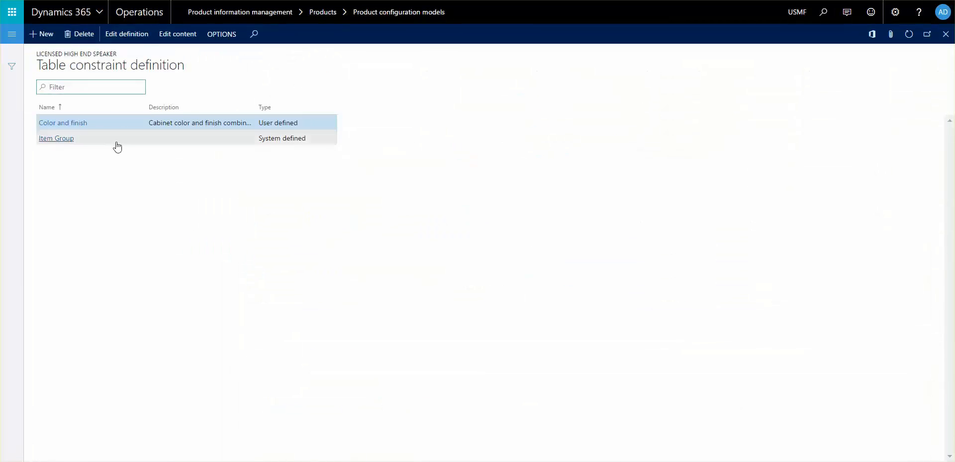
mouse_move(242, 152)
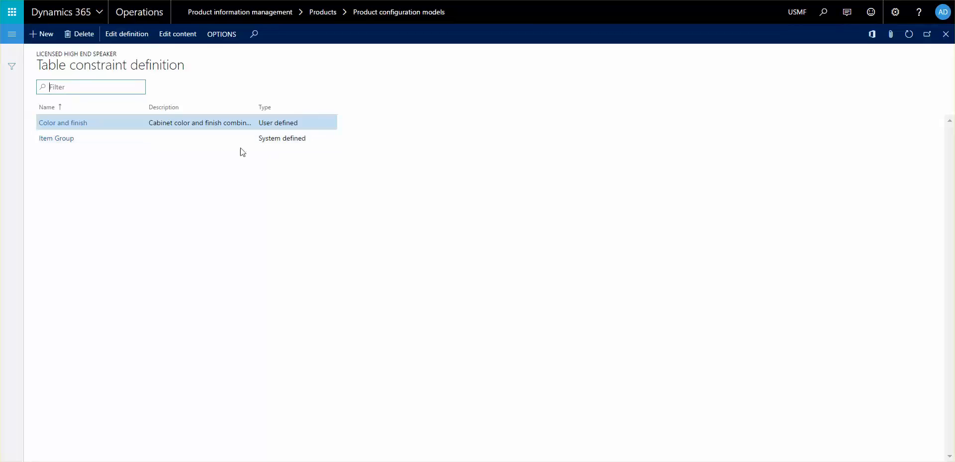
click(56, 138)
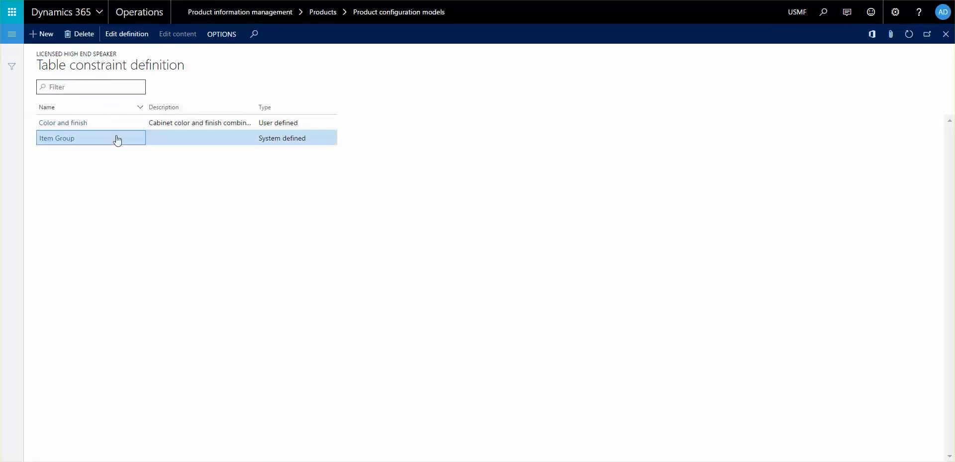
click(47, 107)
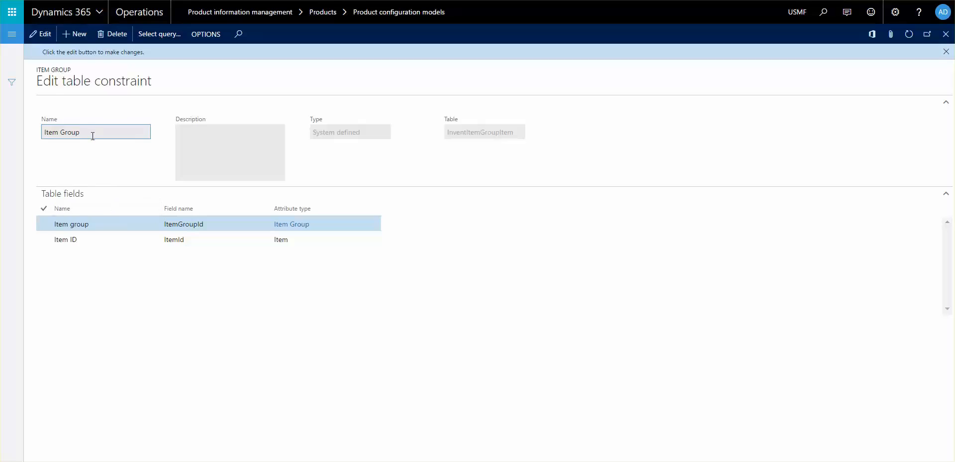
mouse_move(440, 150)
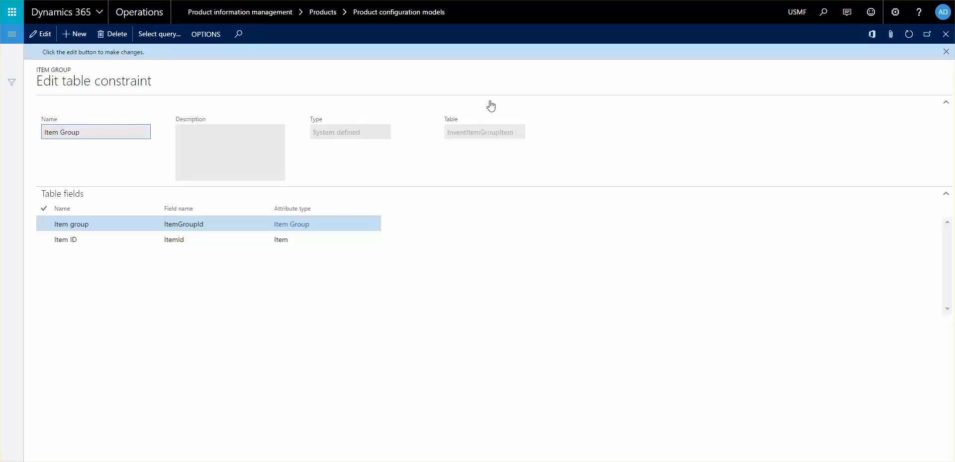
mouse_move(633, 79)
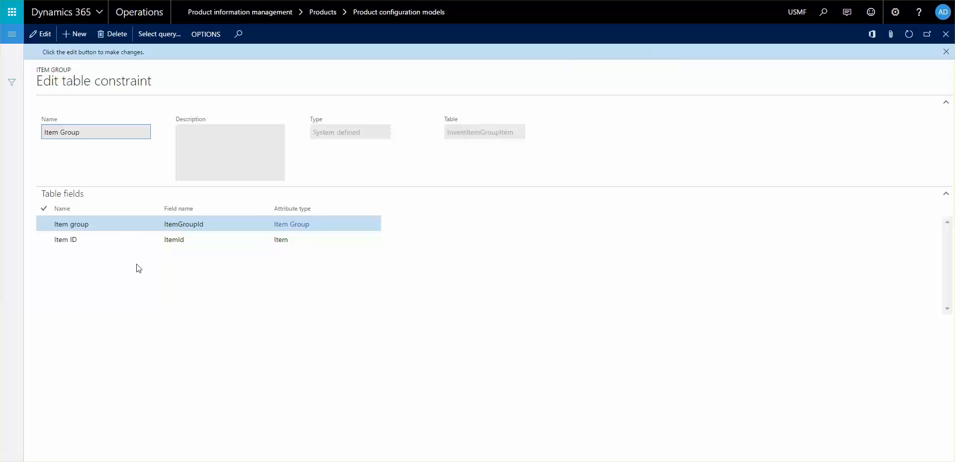
mouse_move(68, 257)
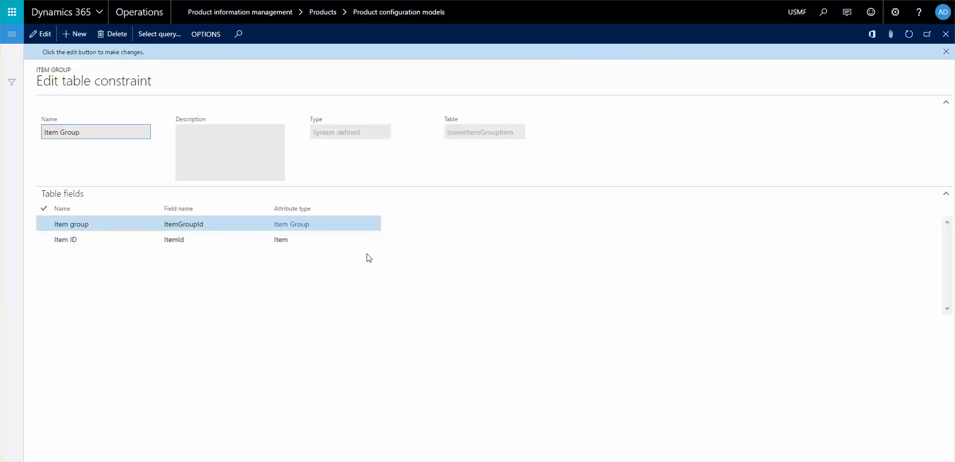
mouse_move(206, 269)
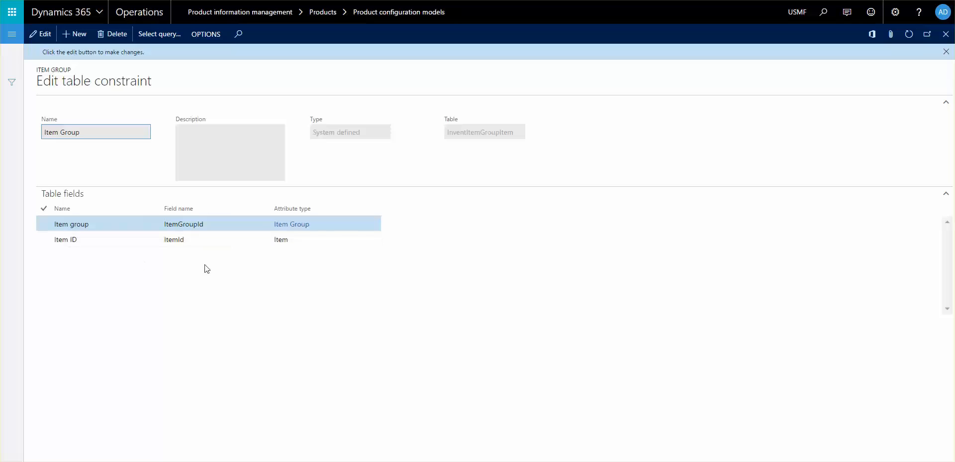
mouse_move(134, 290)
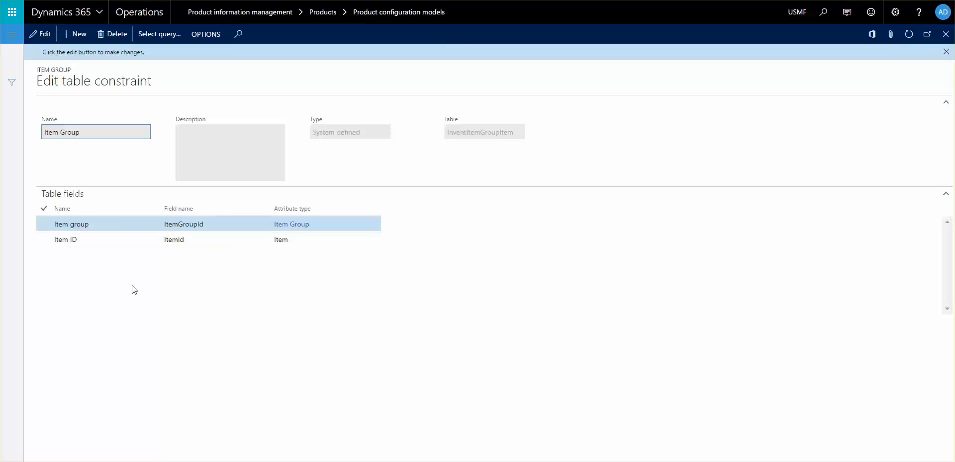
mouse_move(324, 285)
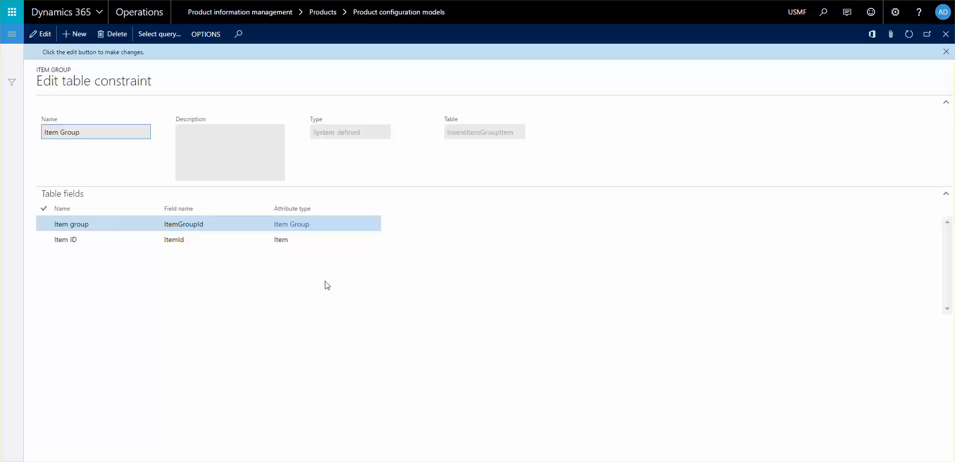
mouse_move(405, 256)
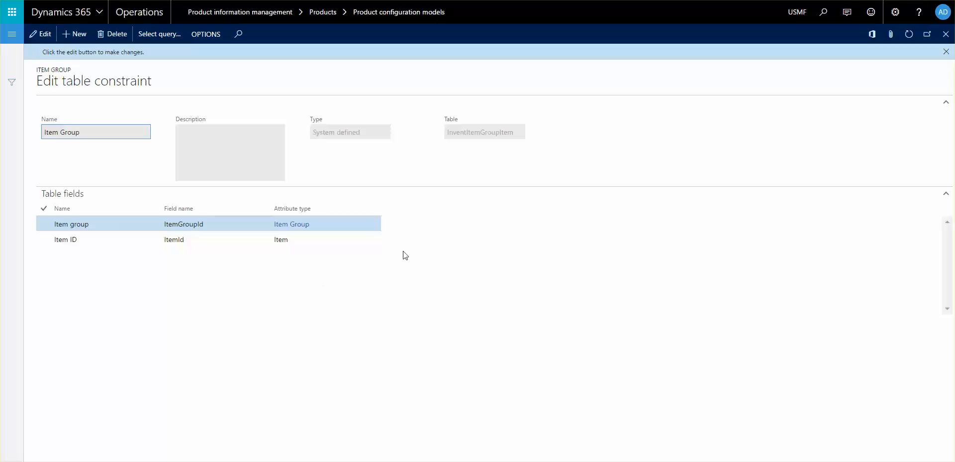
mouse_move(256, 280)
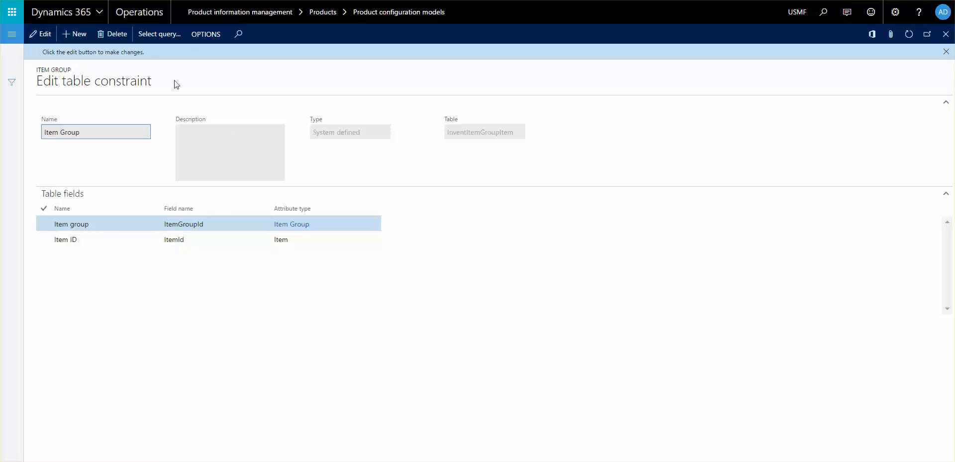
click(158, 33)
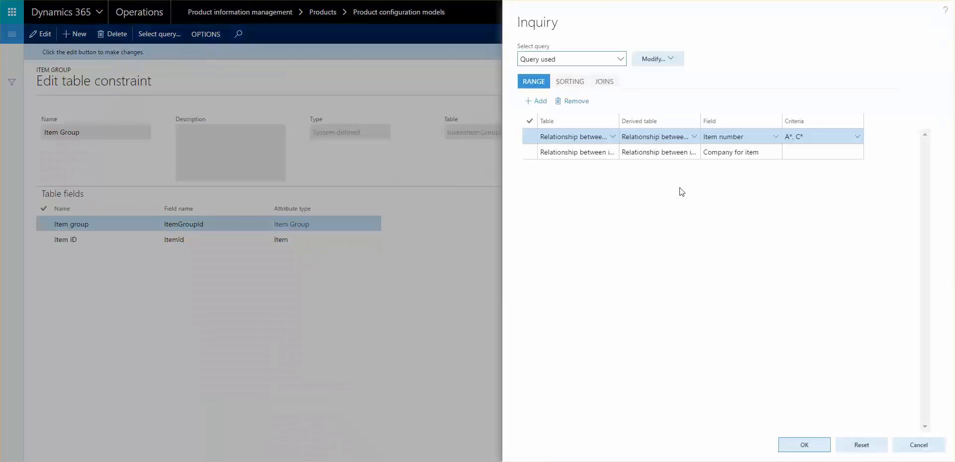
mouse_move(605, 236)
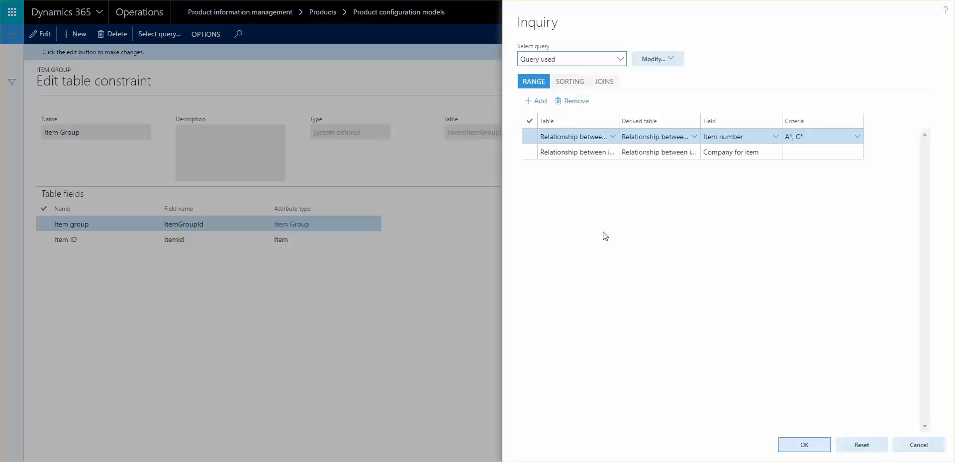
mouse_move(586, 225)
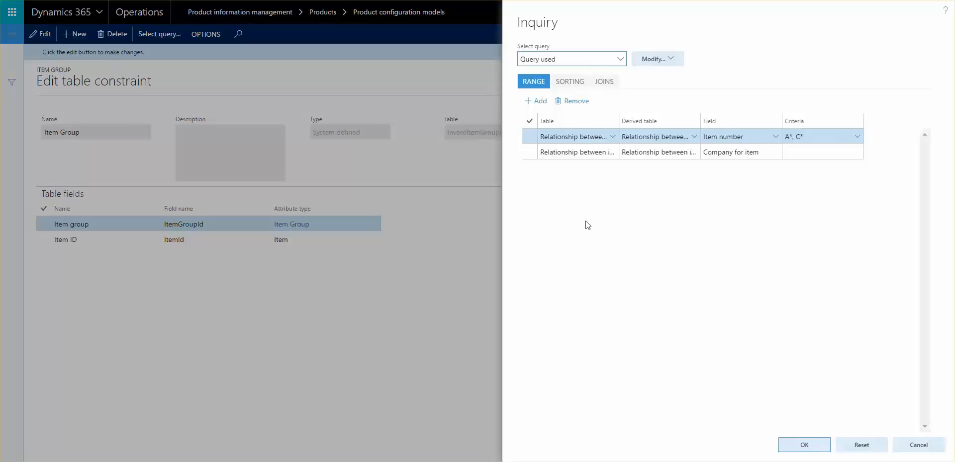
mouse_move(580, 236)
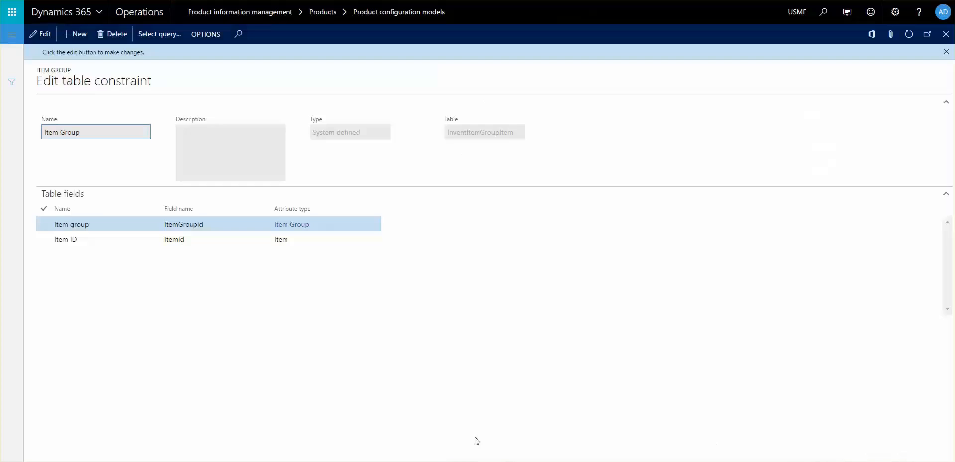
mouse_move(129, 82)
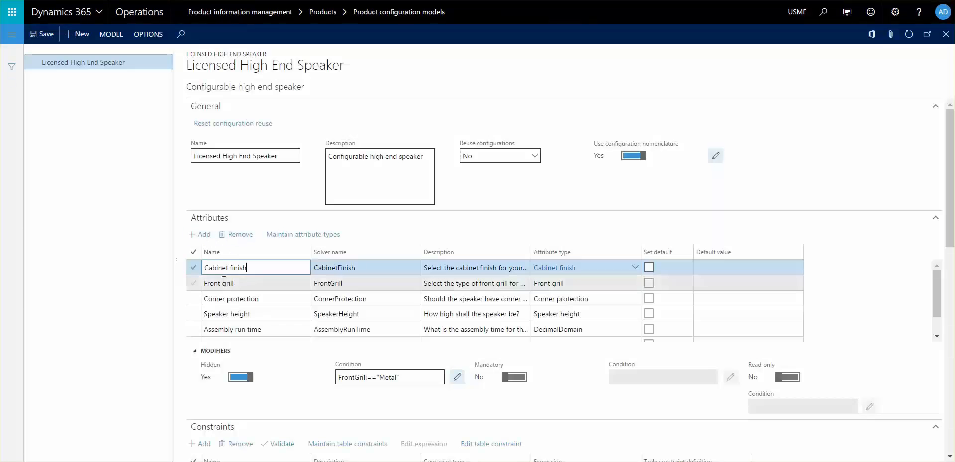
Review the Accessory constraint's mapping to the Item Group and Accessory Item attributes, then show model actions
scroll(down, 3)
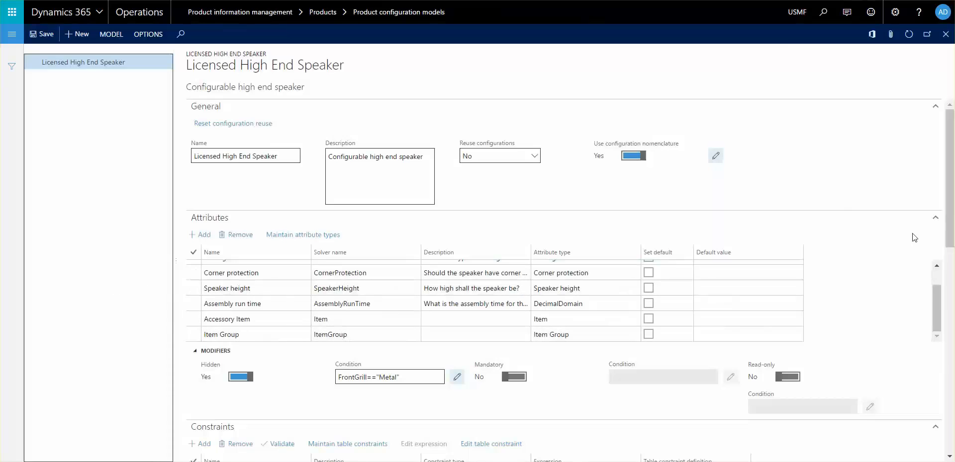
scroll(down, 3)
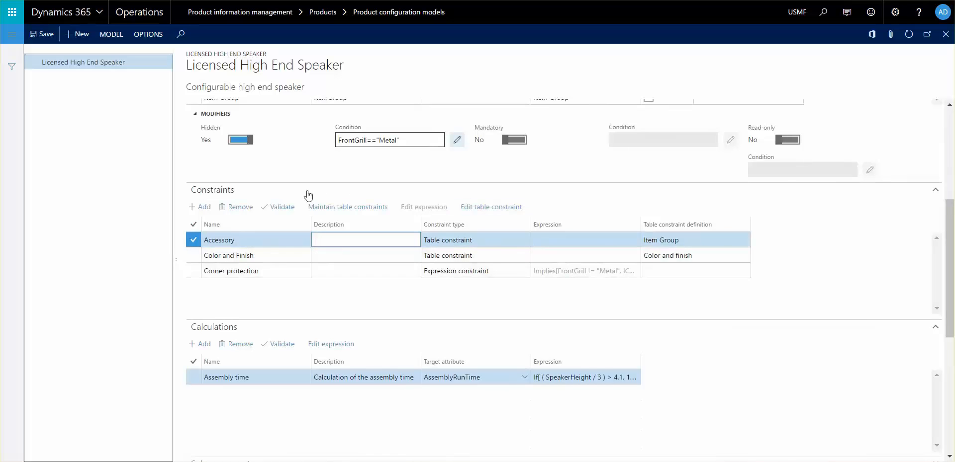
click(346, 207)
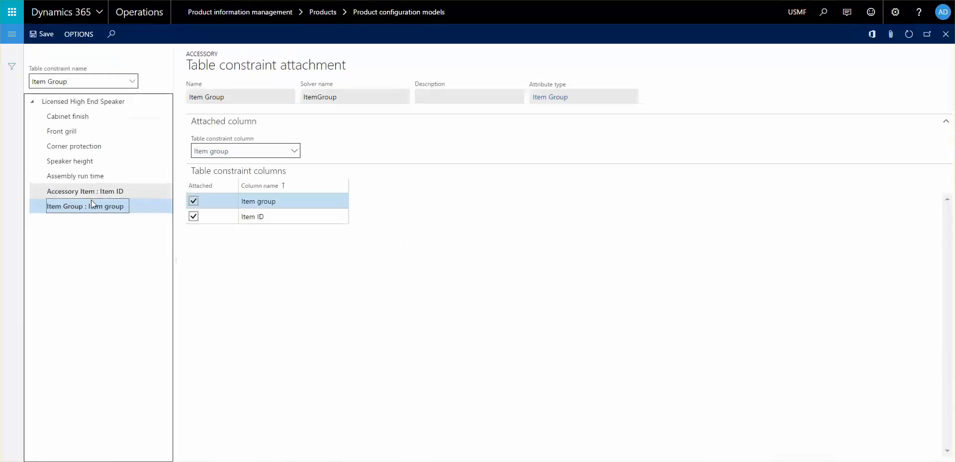
mouse_move(540, 251)
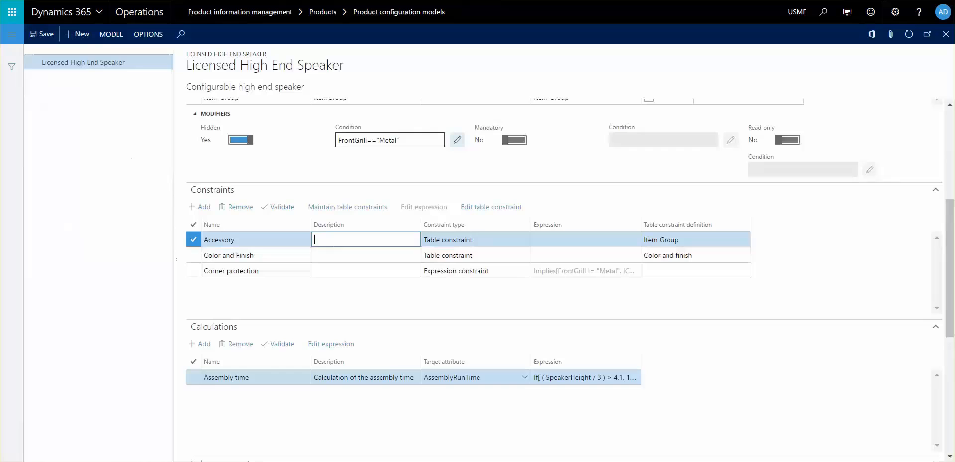
click(111, 34)
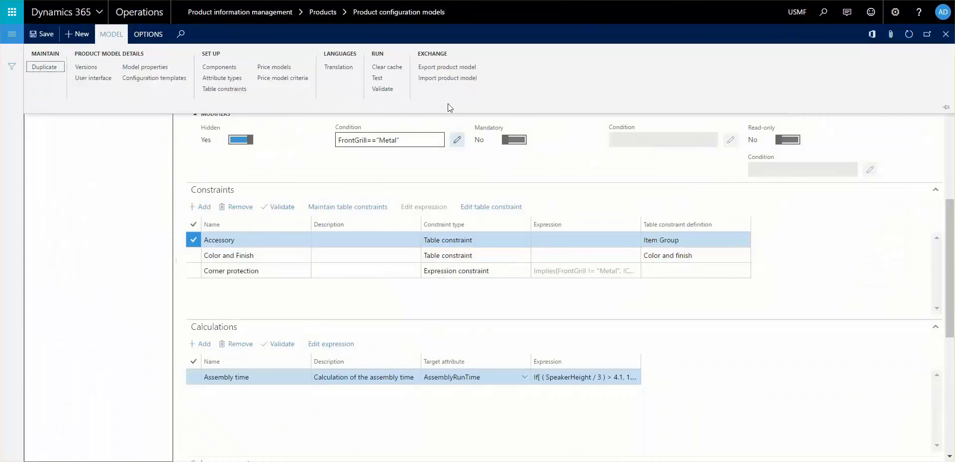
Test the speaker model and list the Accessory Item choices, A0001 through CFOP5602
click(377, 78)
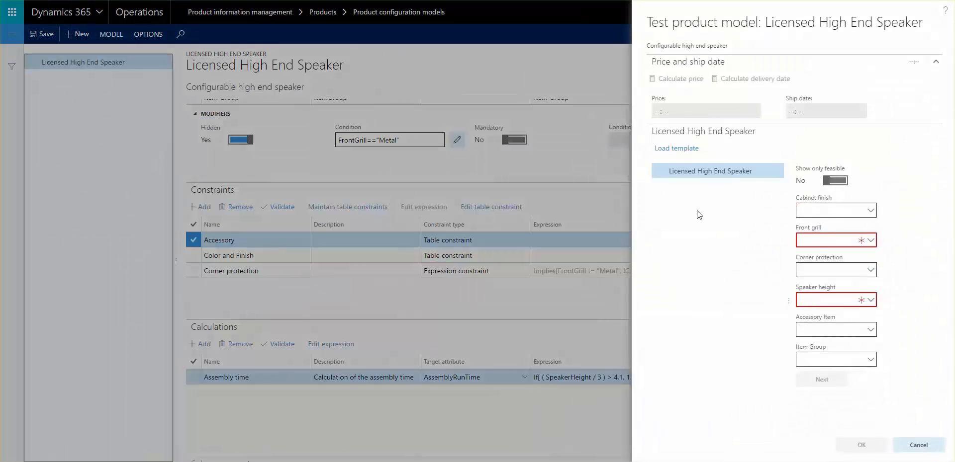
mouse_move(876, 354)
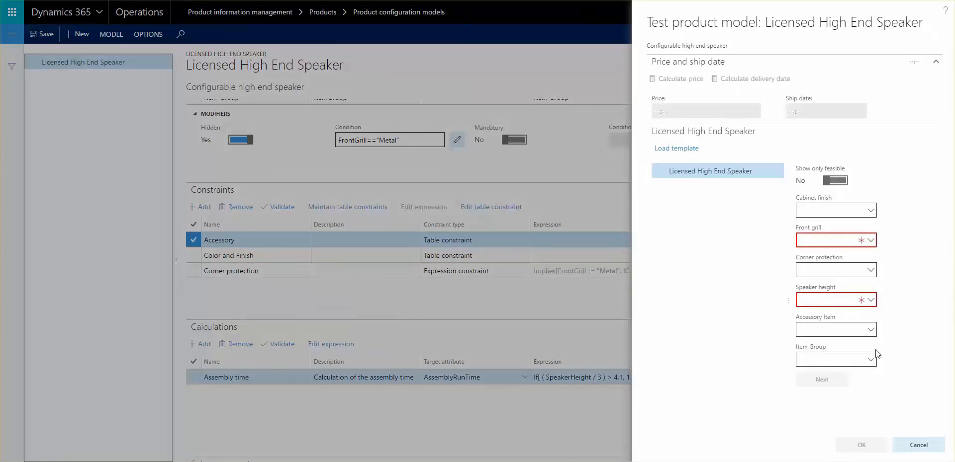
mouse_move(847, 343)
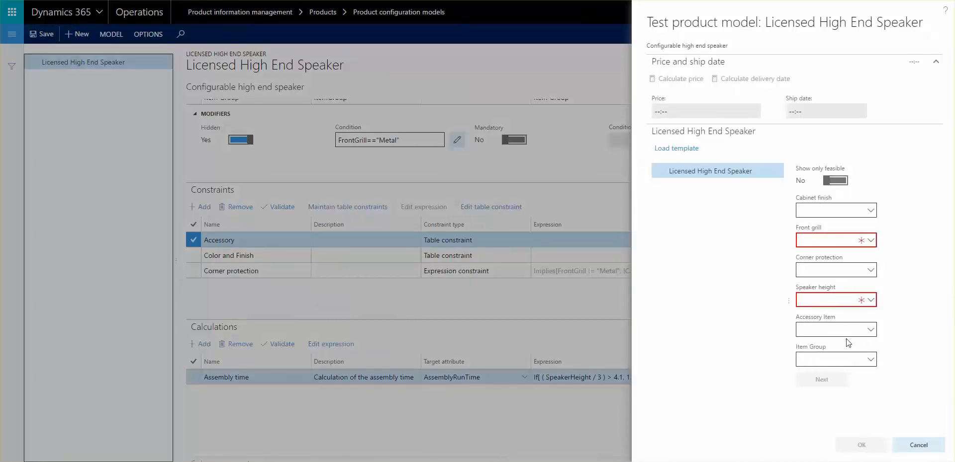
mouse_move(786, 342)
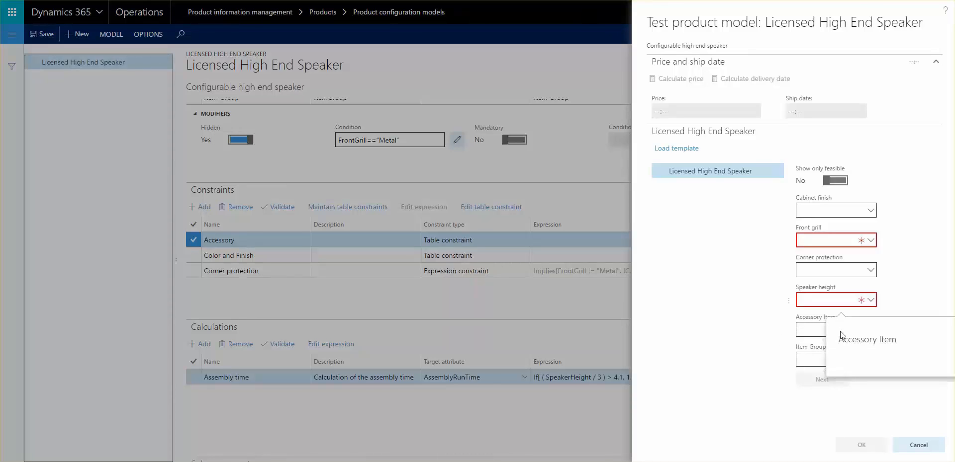
click(871, 329)
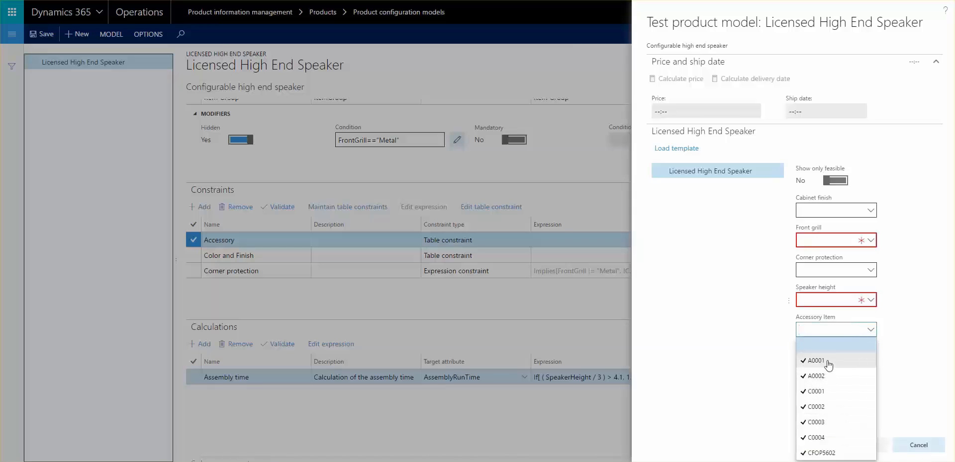
mouse_move(777, 356)
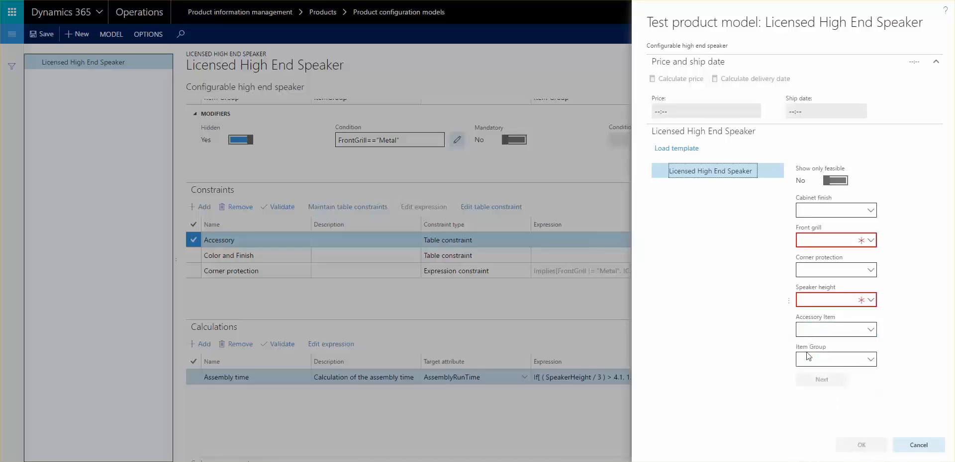
Select TV&Video as the test run's Item Group
click(870, 240)
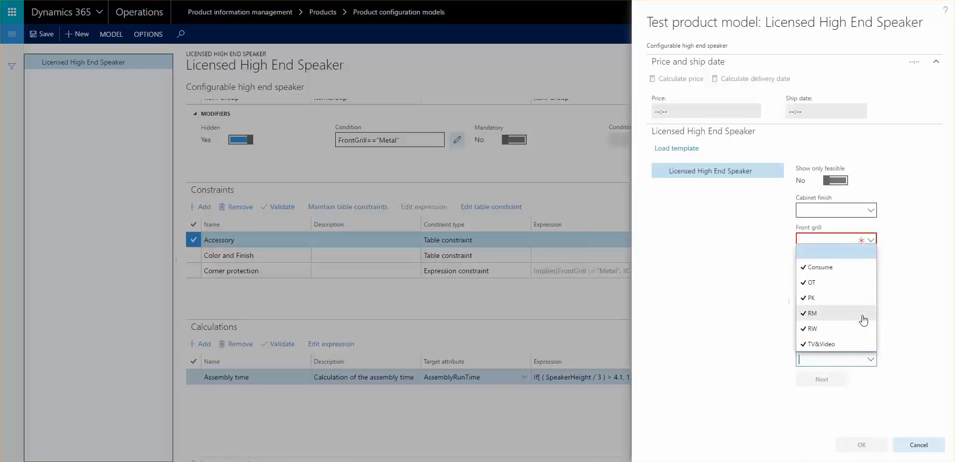
mouse_move(882, 301)
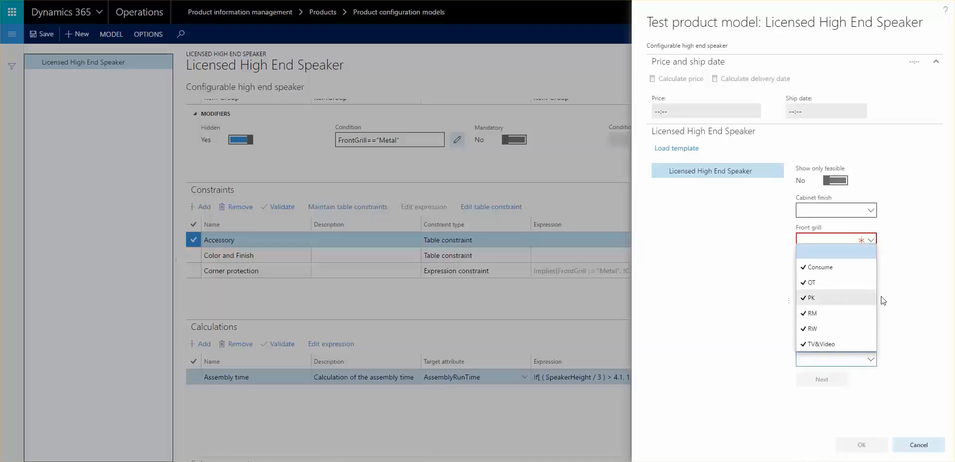
mouse_move(819, 343)
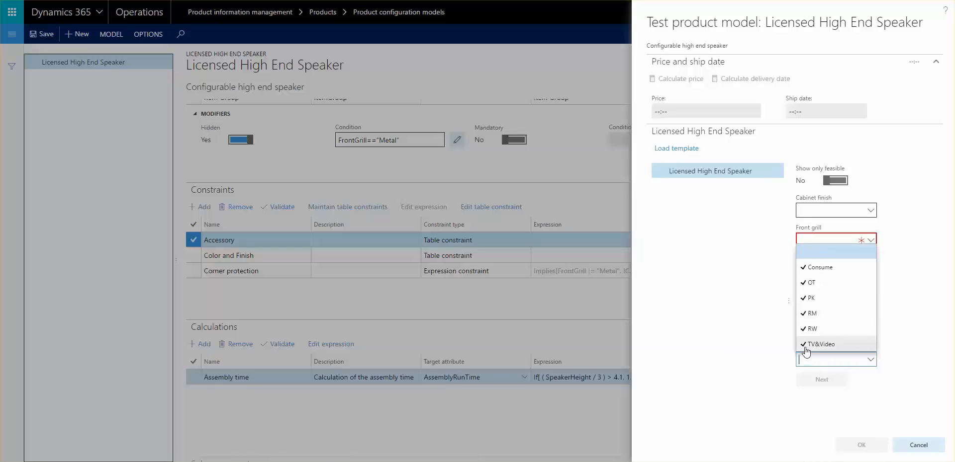
click(821, 344)
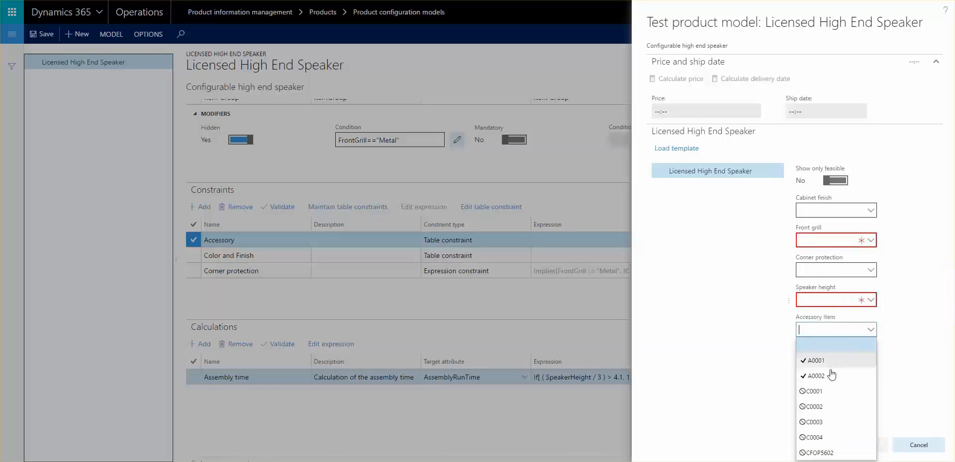
mouse_move(833, 358)
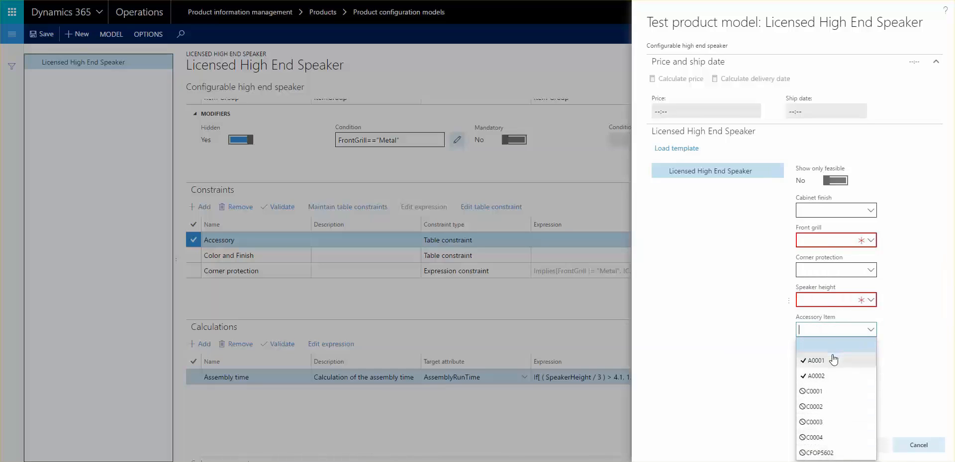
mouse_move(848, 380)
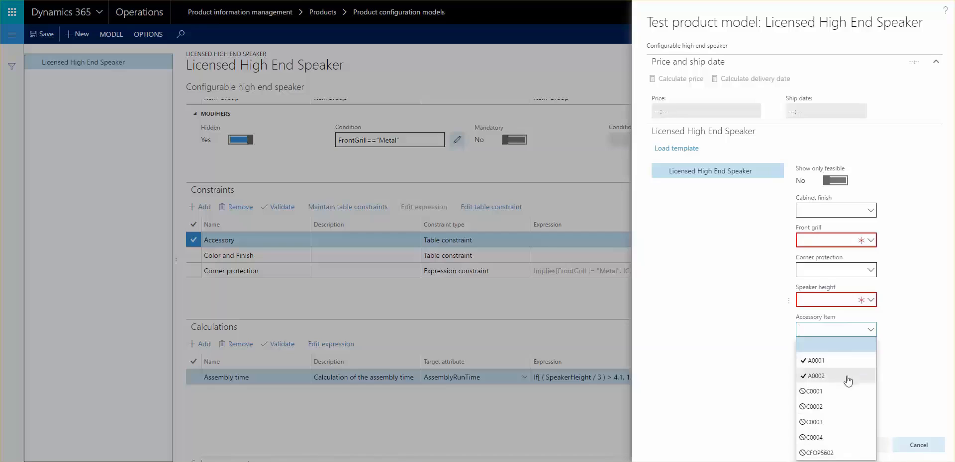
mouse_move(842, 375)
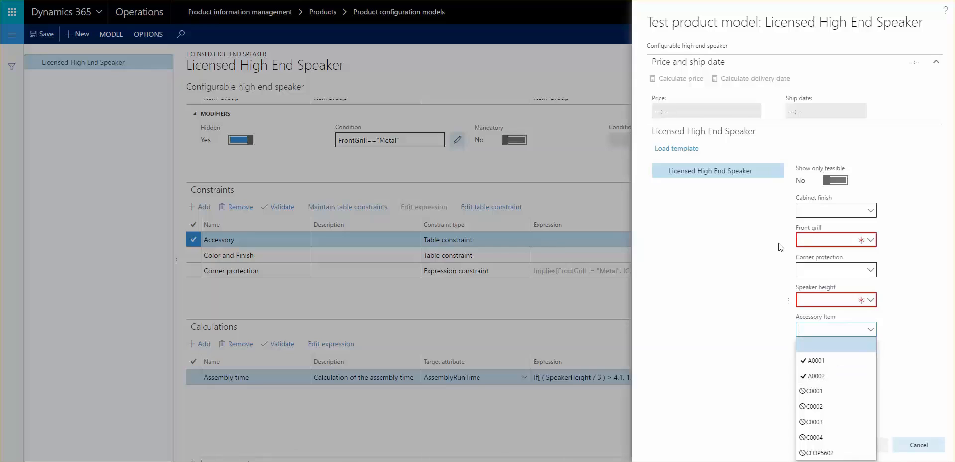
mouse_move(577, 321)
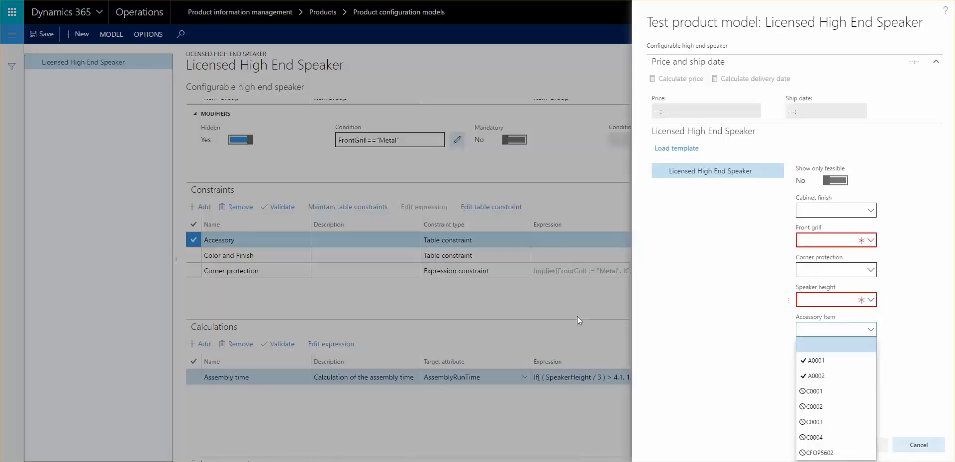
mouse_move(845, 406)
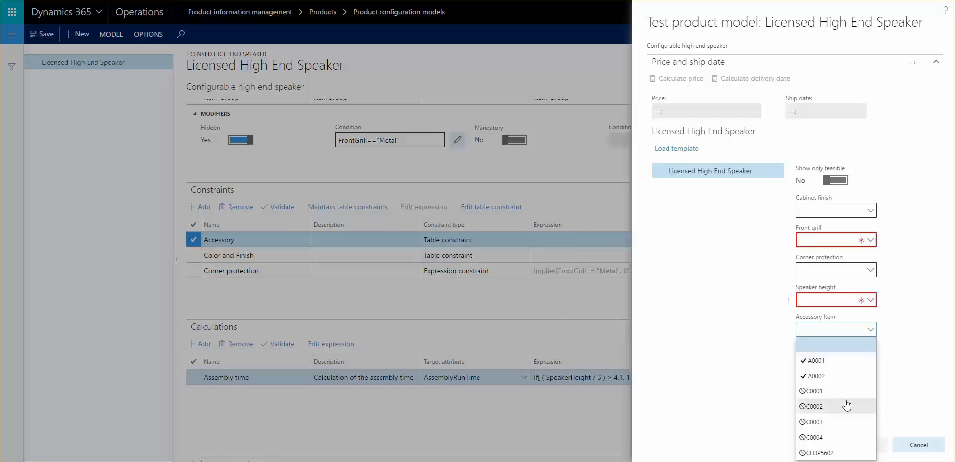